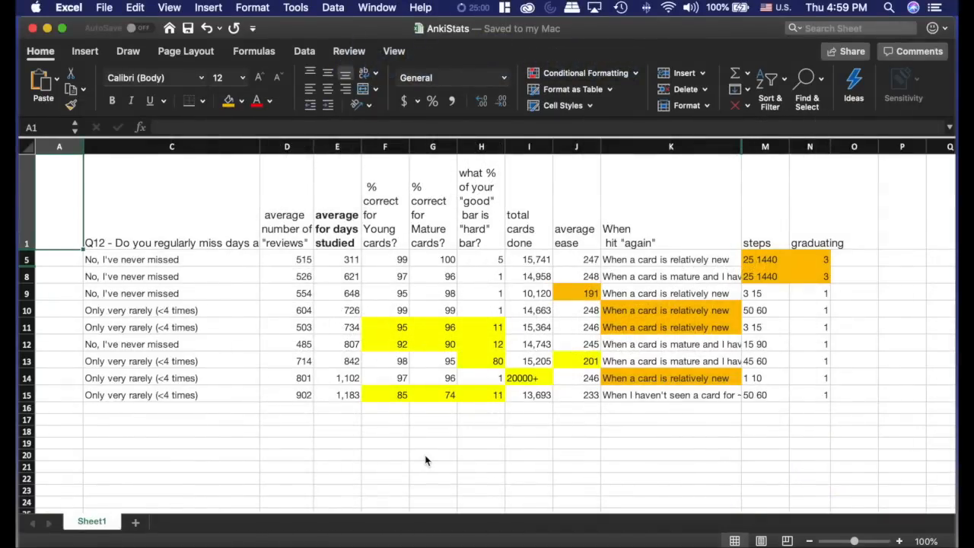
pyautogui.moveTo(177, 234)
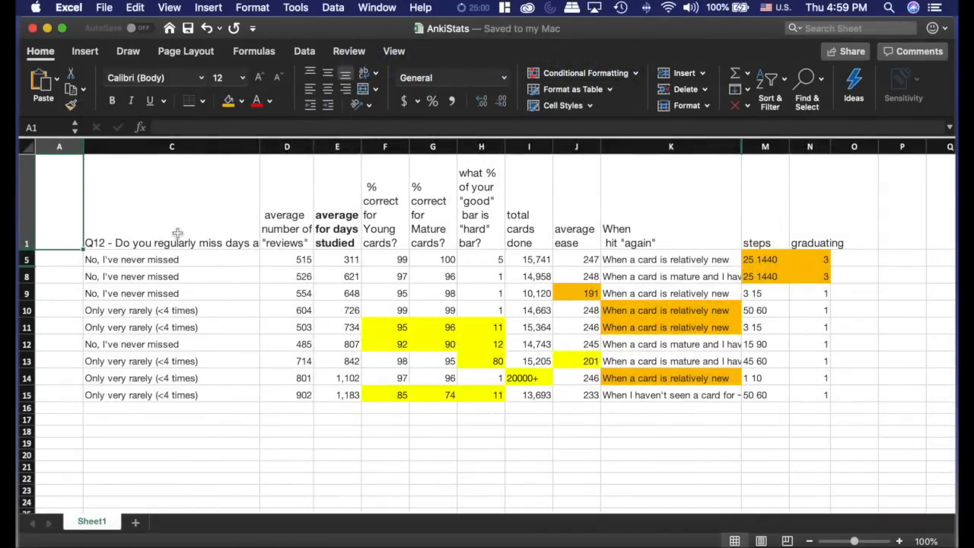
pyautogui.moveTo(299, 275)
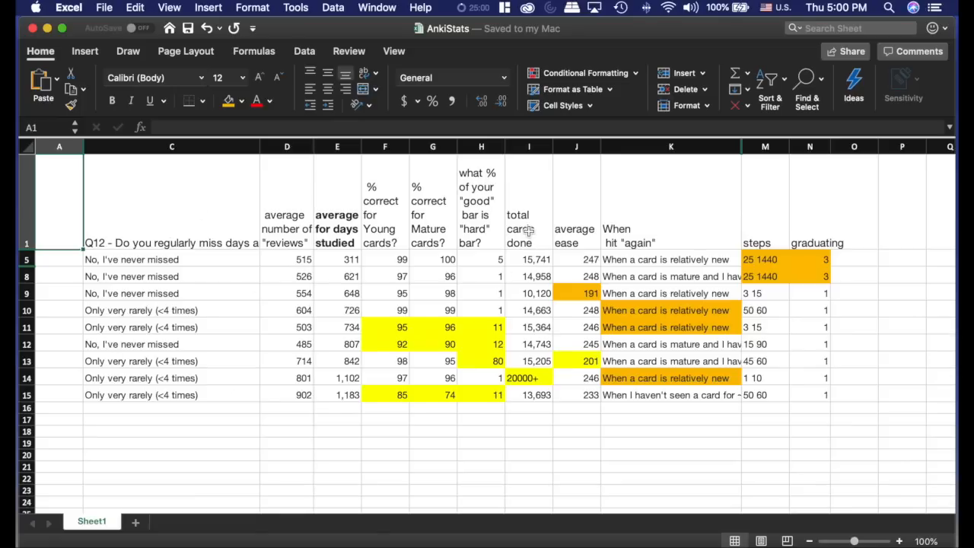
# - Select a column of the AnkiStats survey table to review its values
pyautogui.click(529, 146)
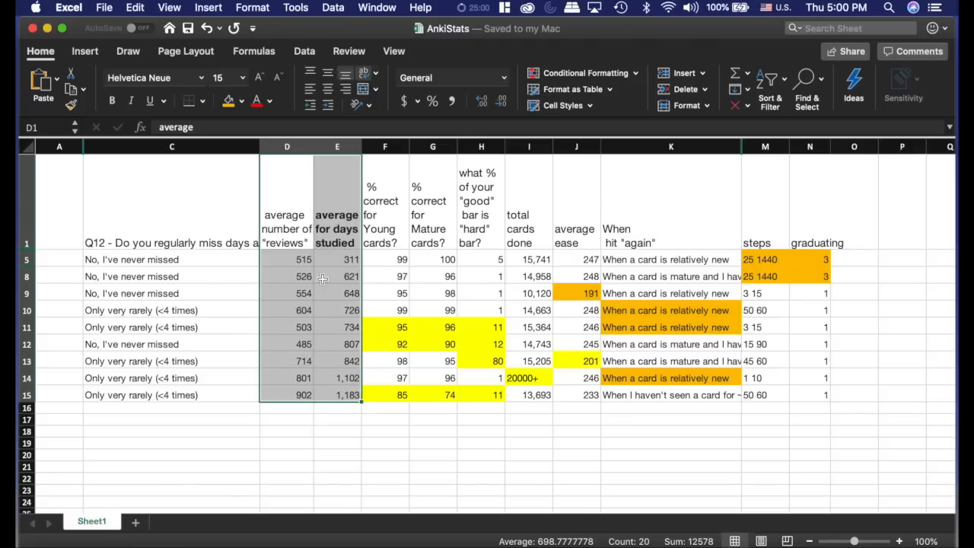
pyautogui.moveTo(281, 265)
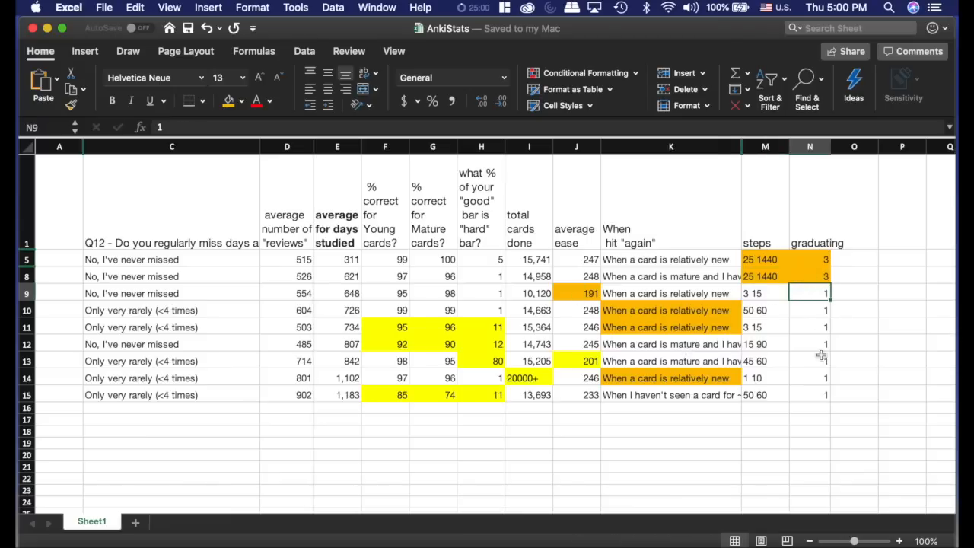
pyautogui.moveTo(815, 272)
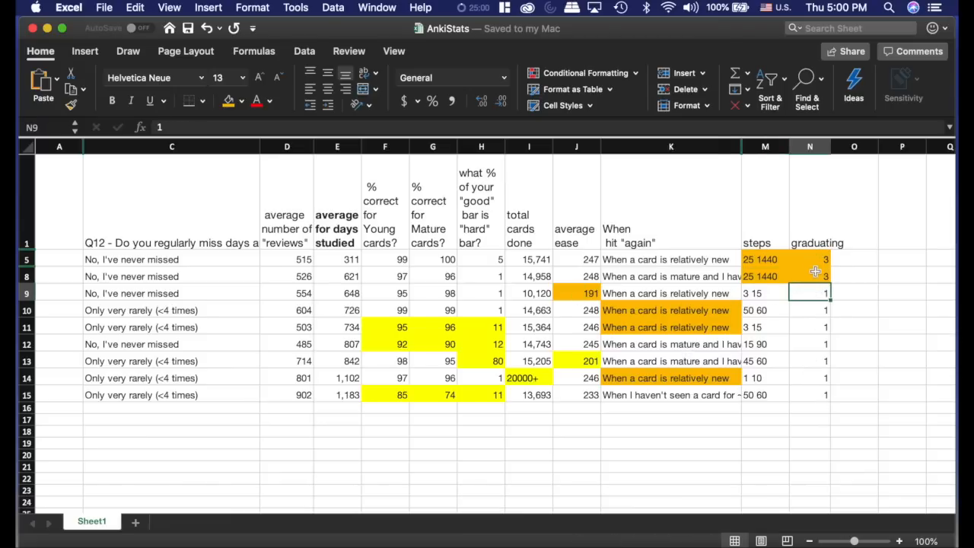
pyautogui.moveTo(777, 249)
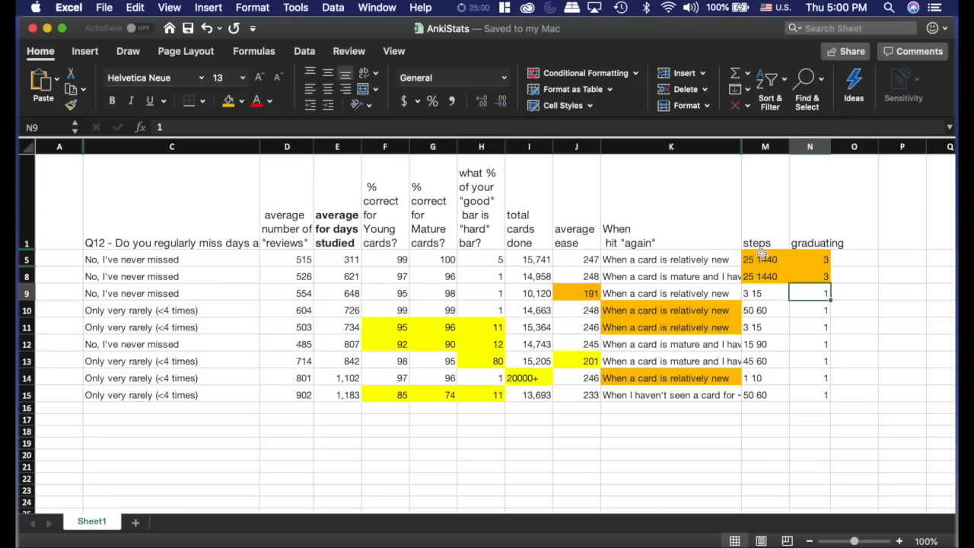
pyautogui.moveTo(649, 290)
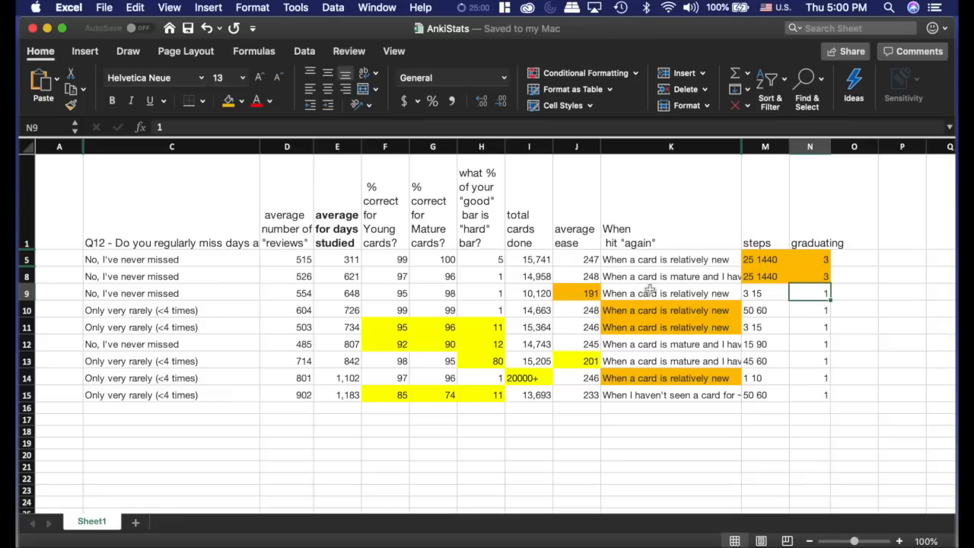
pyautogui.moveTo(268, 253)
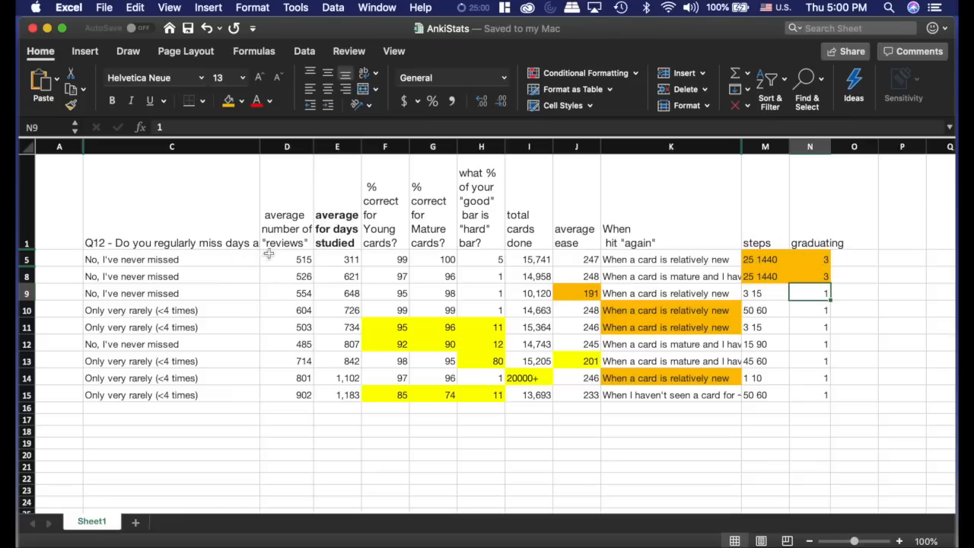
pyautogui.moveTo(387, 266)
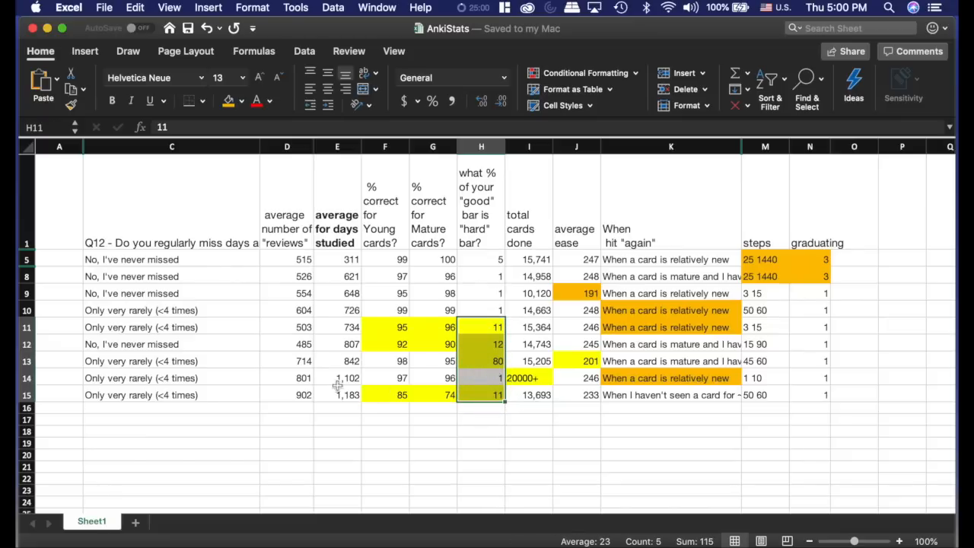
pyautogui.moveTo(499, 376)
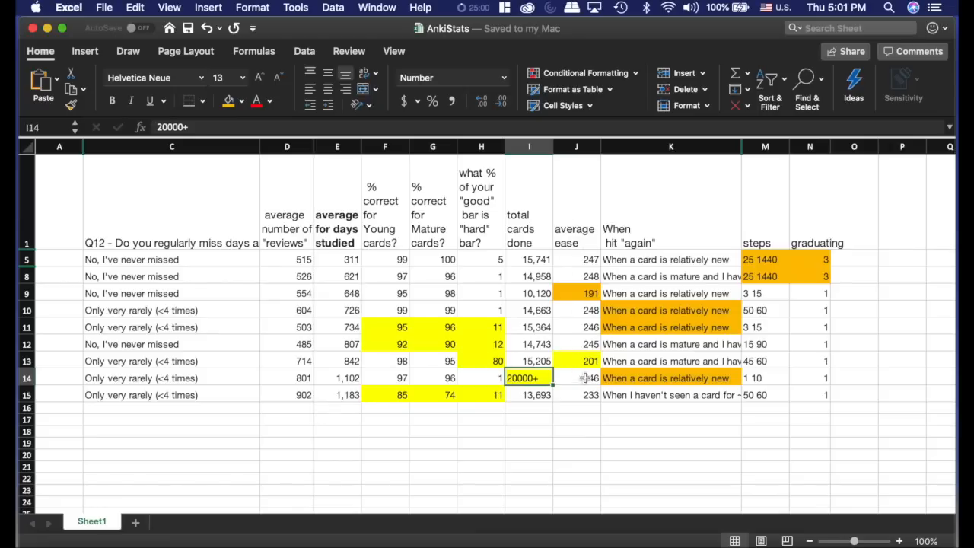
pyautogui.moveTo(582, 363)
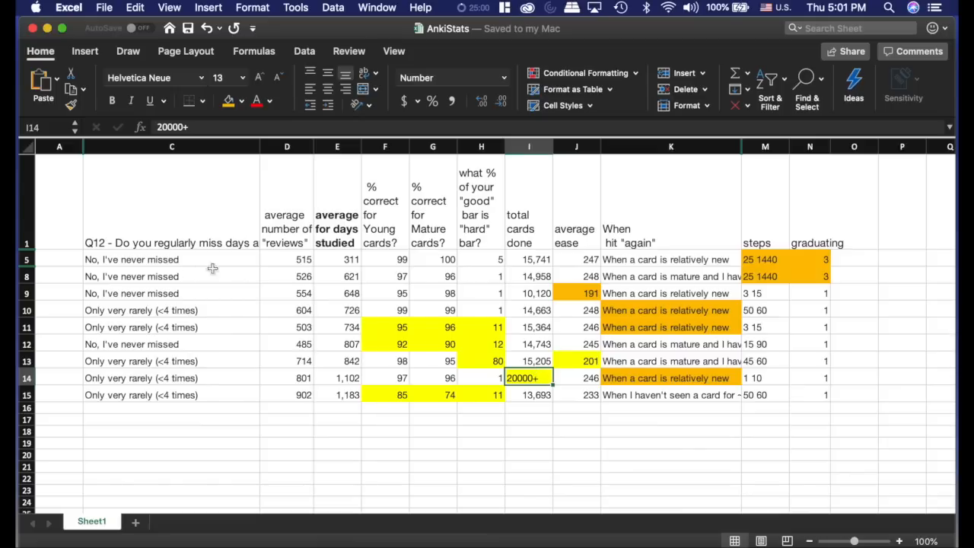
pyautogui.moveTo(567, 355)
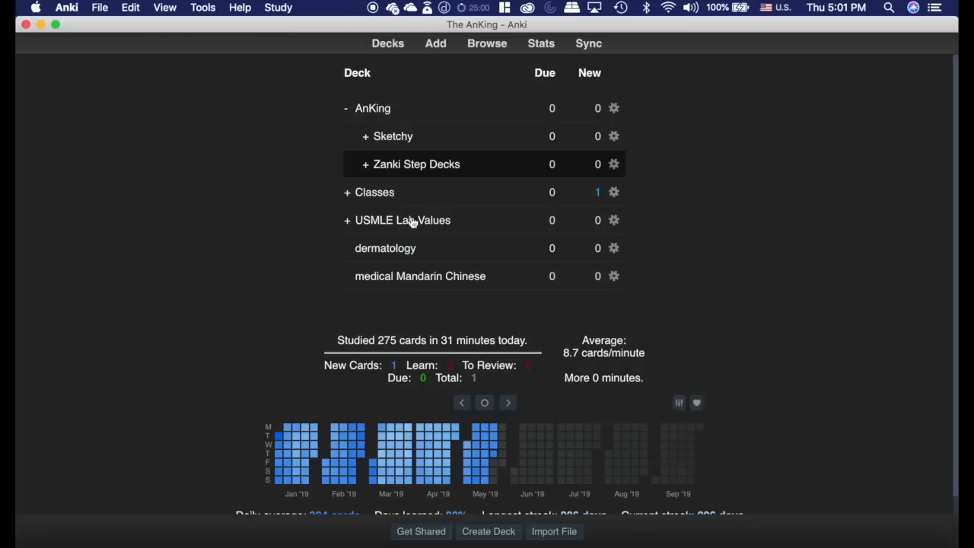
pyautogui.moveTo(380, 188)
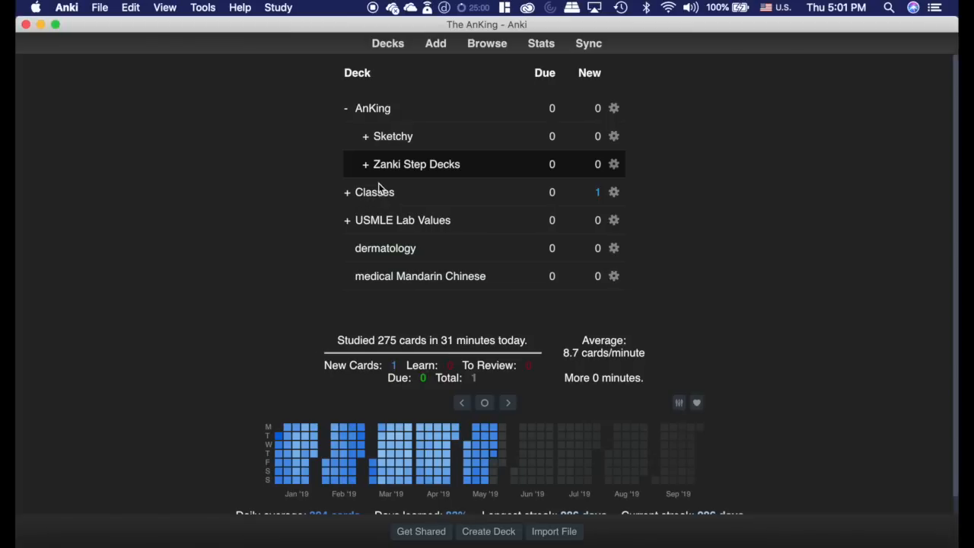
pyautogui.click(541, 44)
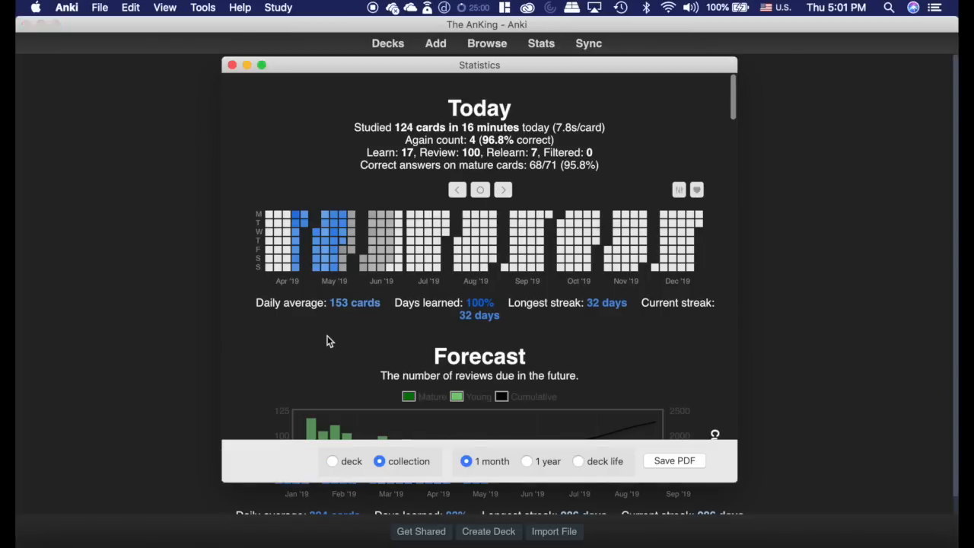
pyautogui.scroll(-3)
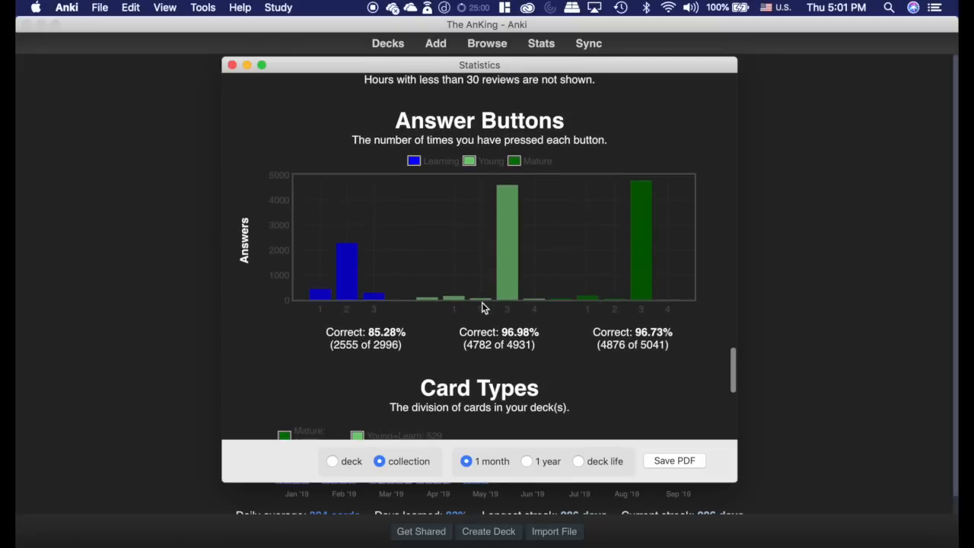
pyautogui.moveTo(456, 303)
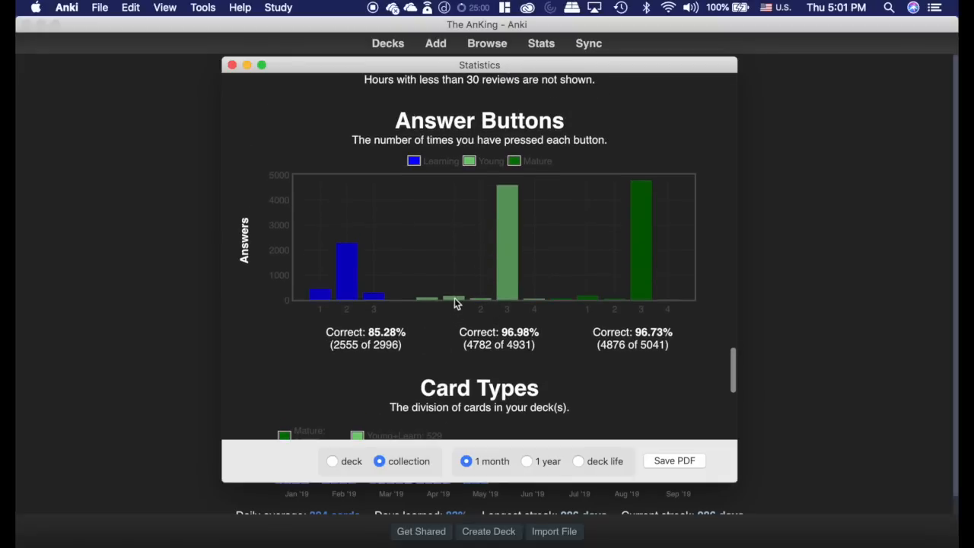
pyautogui.moveTo(453, 339)
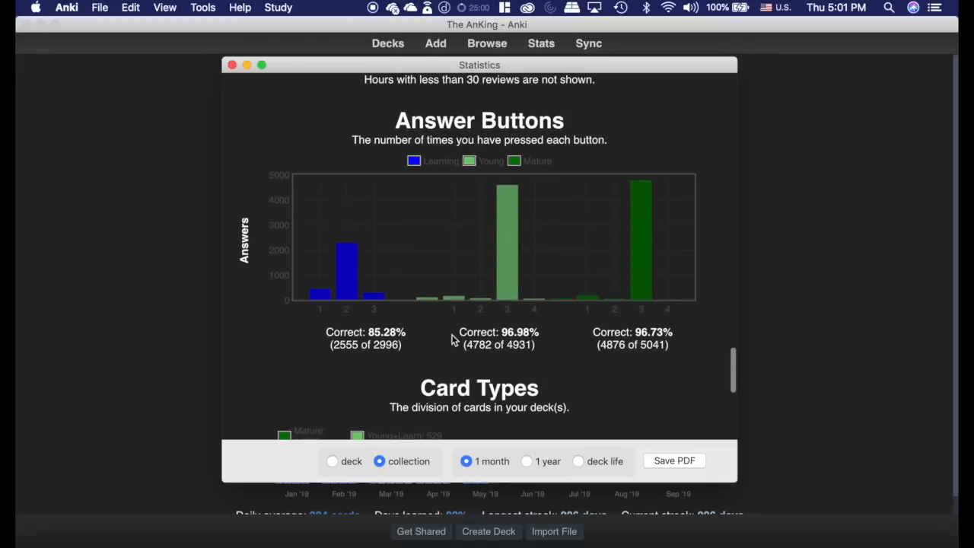
pyautogui.moveTo(494, 364)
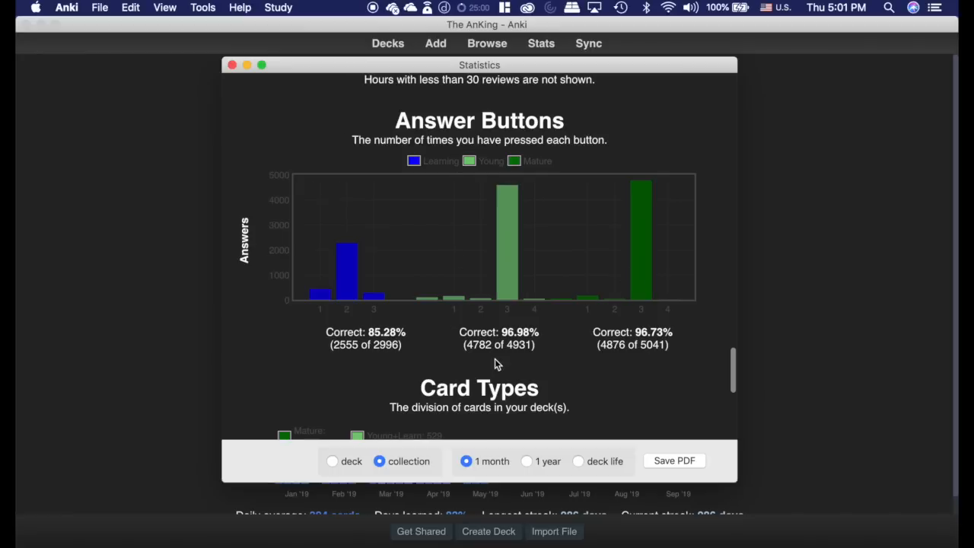
pyautogui.moveTo(624, 224)
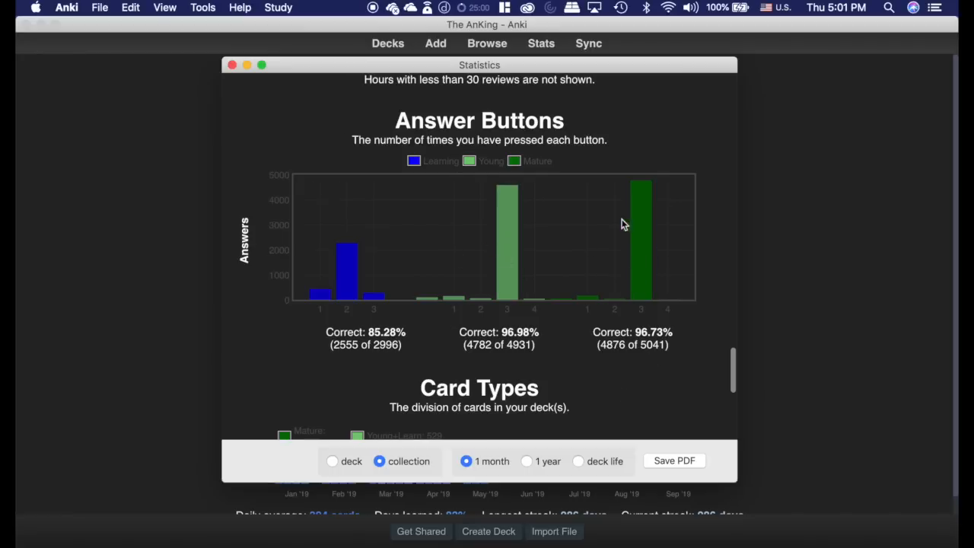
pyautogui.moveTo(480, 251)
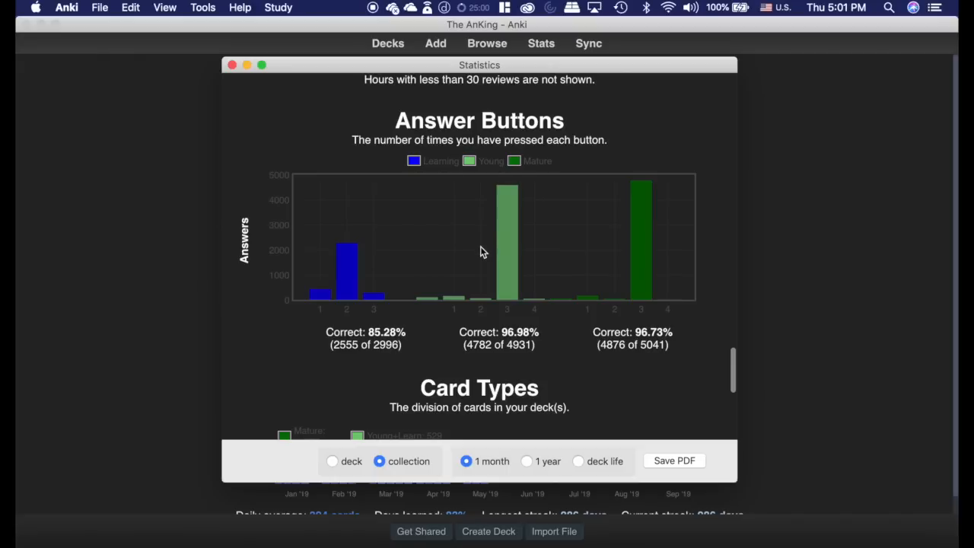
pyautogui.moveTo(529, 192)
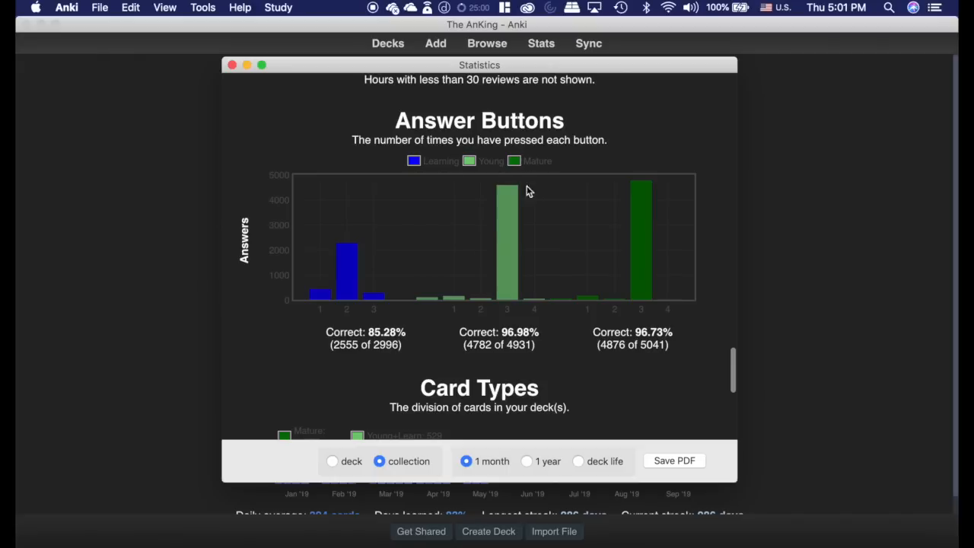
pyautogui.moveTo(469, 287)
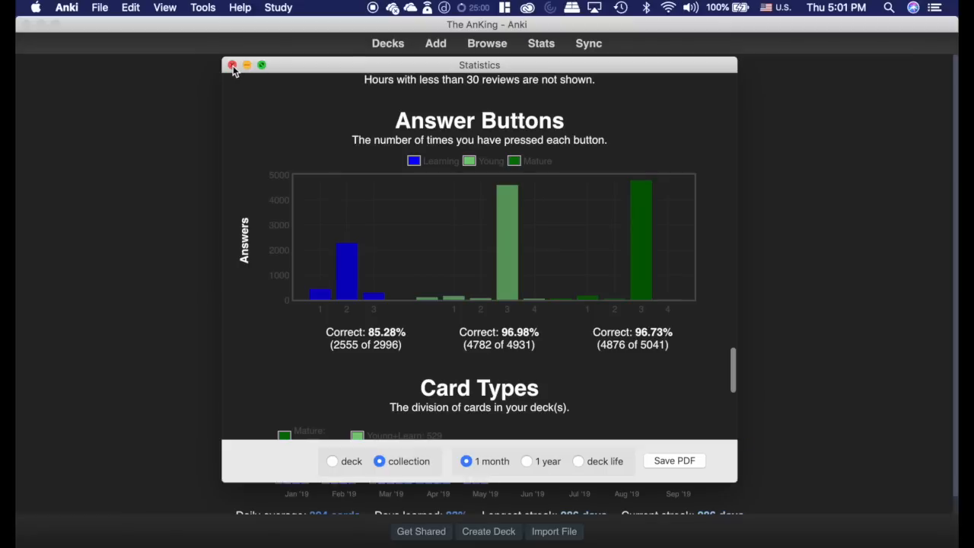
pyautogui.click(233, 64)
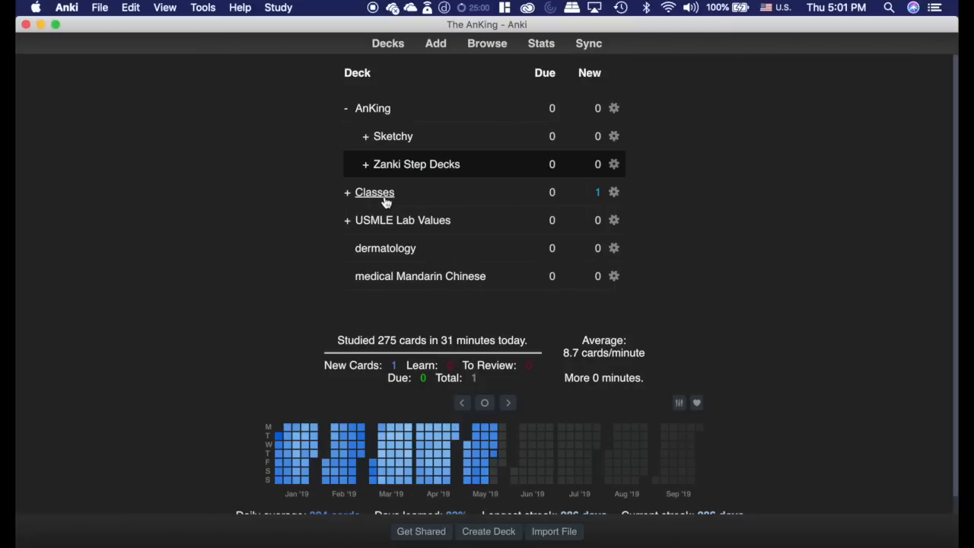
# - Open the Classes deck review and bring up the More actions for the current card
pyautogui.click(374, 192)
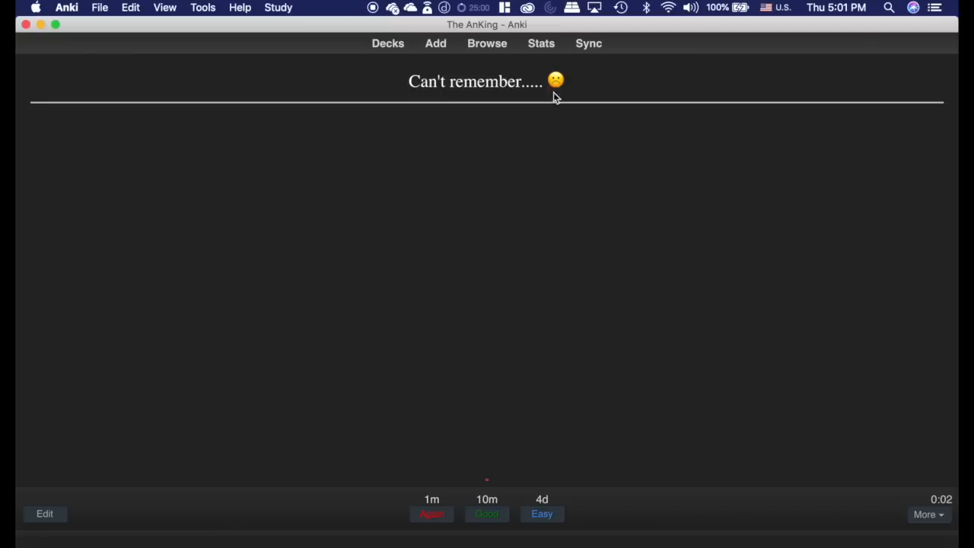
pyautogui.moveTo(520, 184)
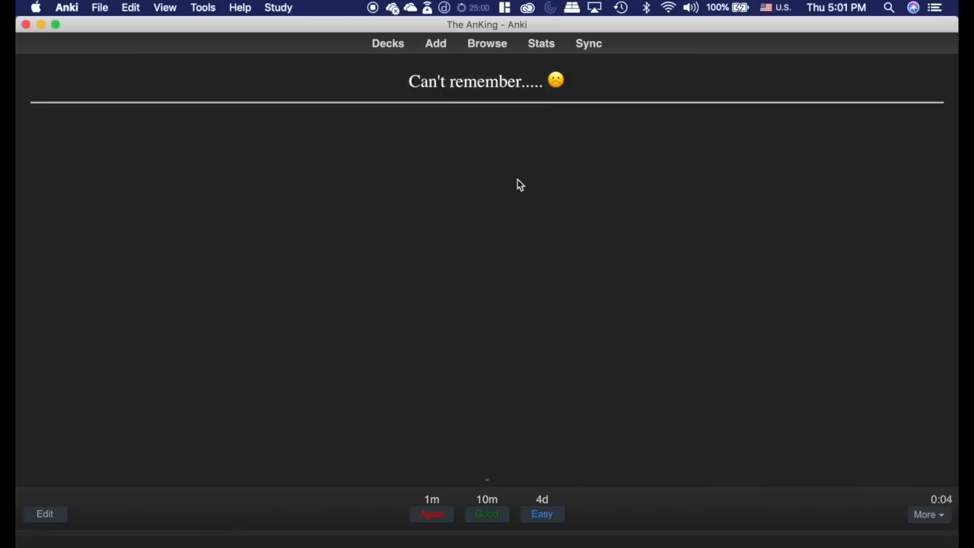
pyautogui.click(927, 514)
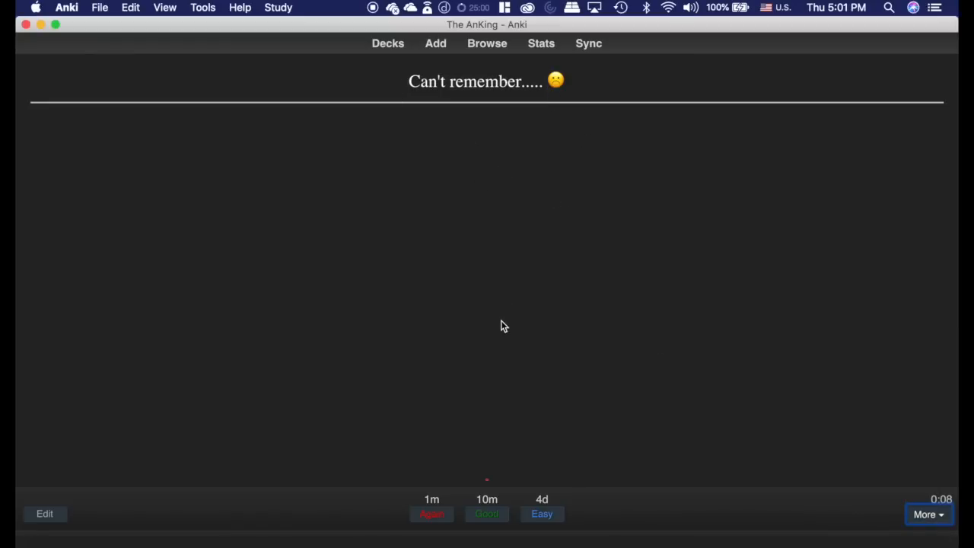
pyautogui.moveTo(491, 345)
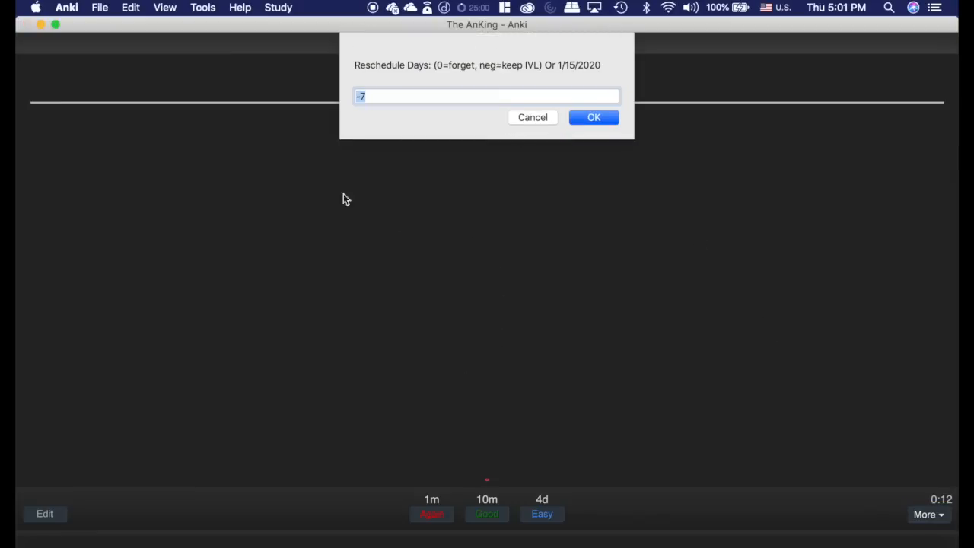
pyautogui.moveTo(395, 83)
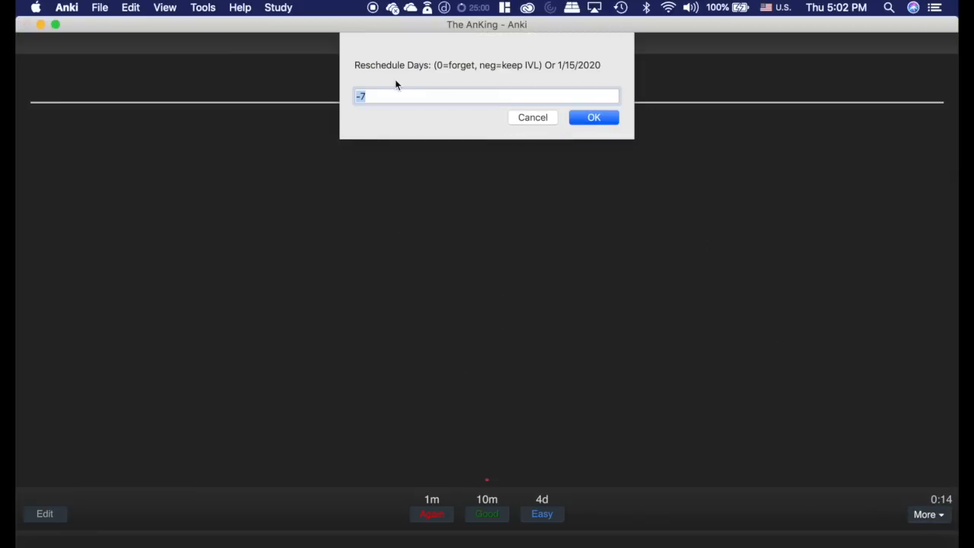
# - Keep -7 in the Reschedule Days field and confirm the reschedule
pyautogui.click(368, 95)
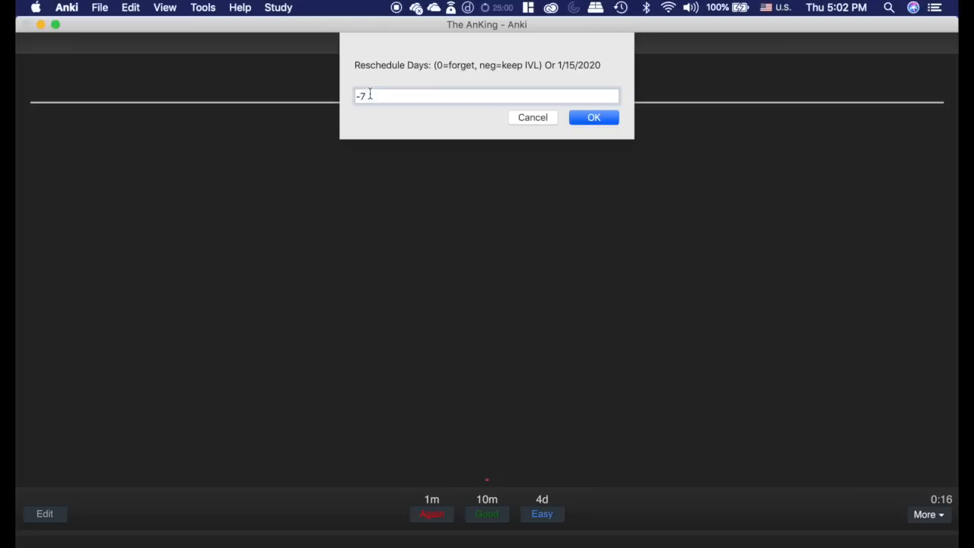
pyautogui.doubleClick(360, 95)
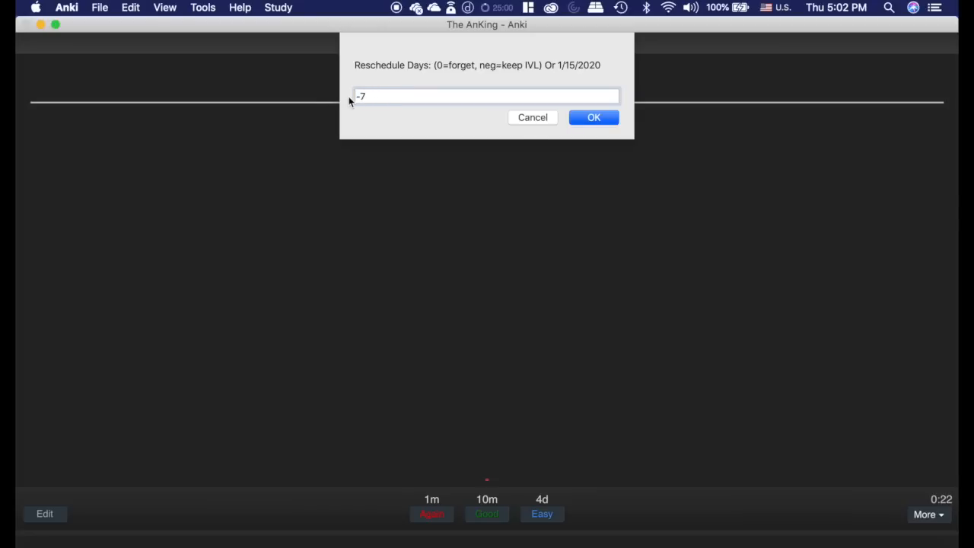
pyautogui.click(594, 118)
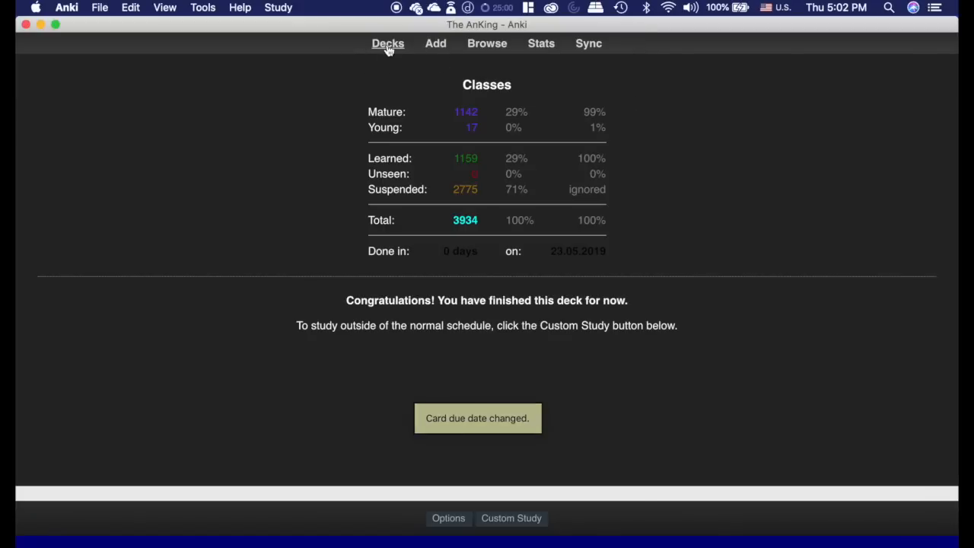
# - Open the Classes deck options from the deck list and select learning steps 25 1440
pyautogui.click(388, 43)
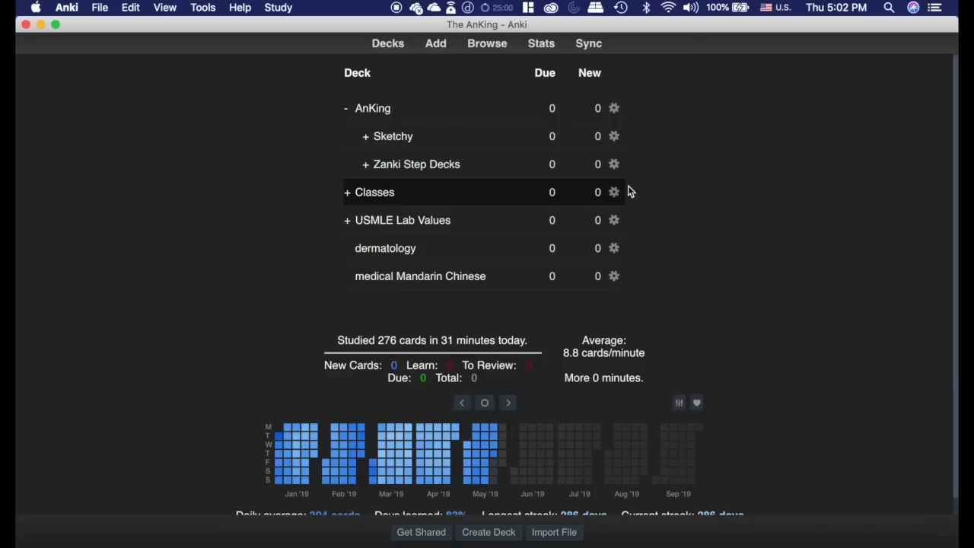
pyautogui.click(613, 191)
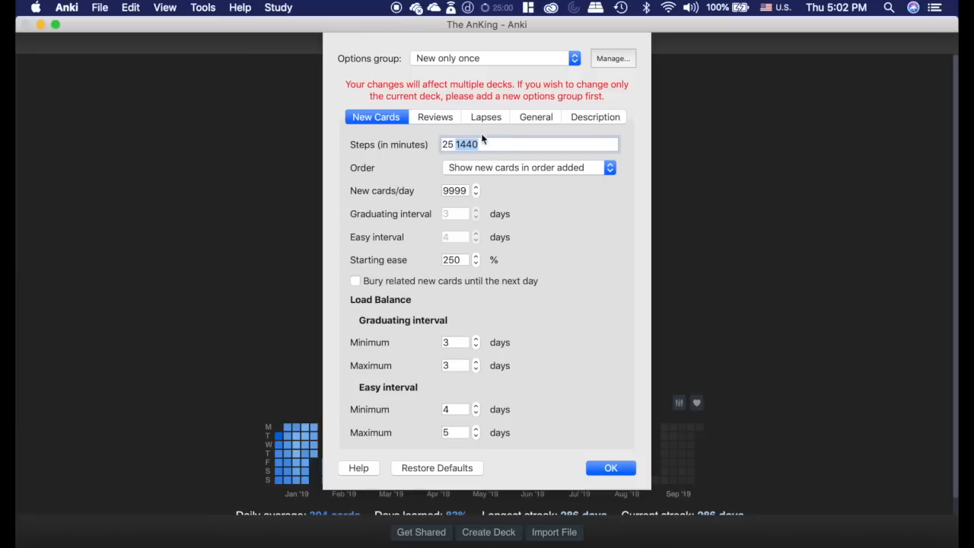
pyautogui.click(480, 143)
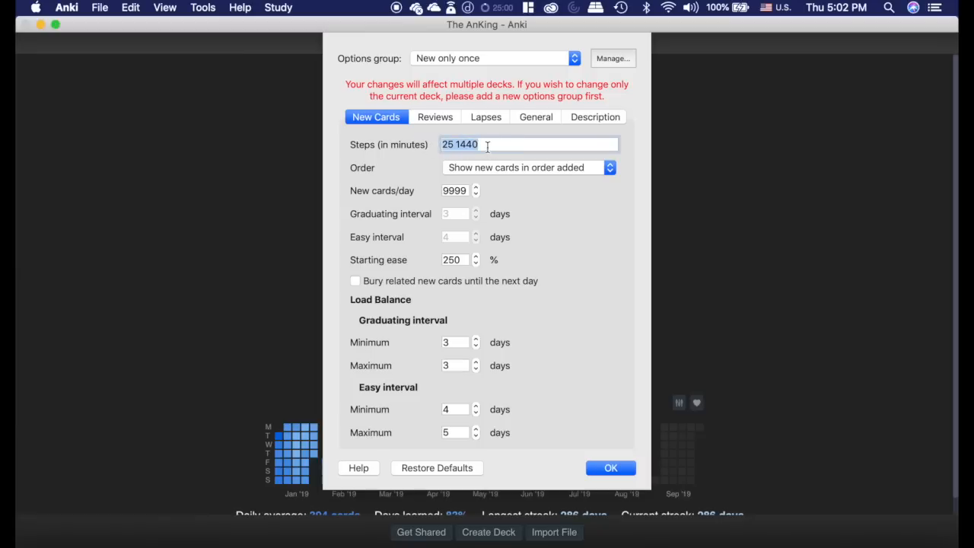
# - Close deck options and view the Sign of Leser-Trélat cloze 2 card under ParaneoplasticSyndromes
pyautogui.click(610, 467)
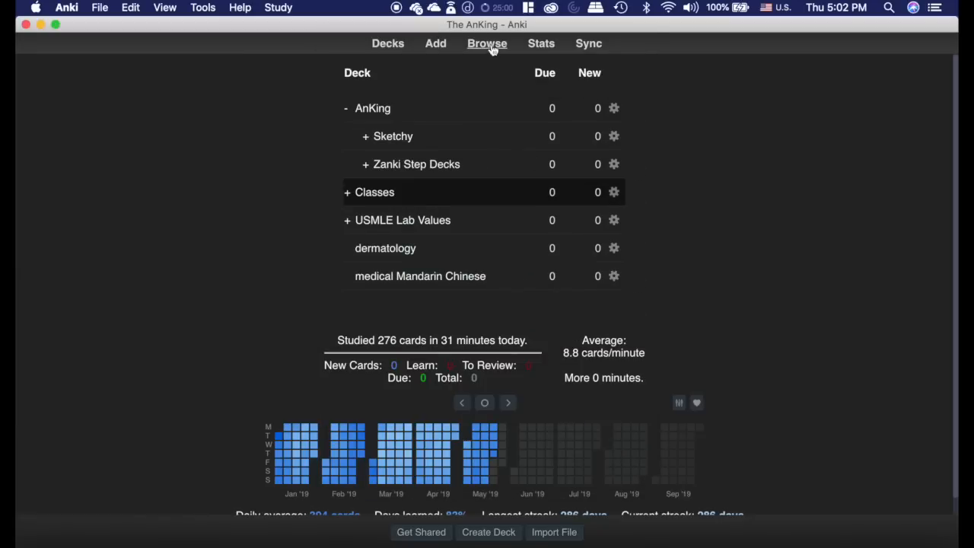
pyautogui.click(486, 44)
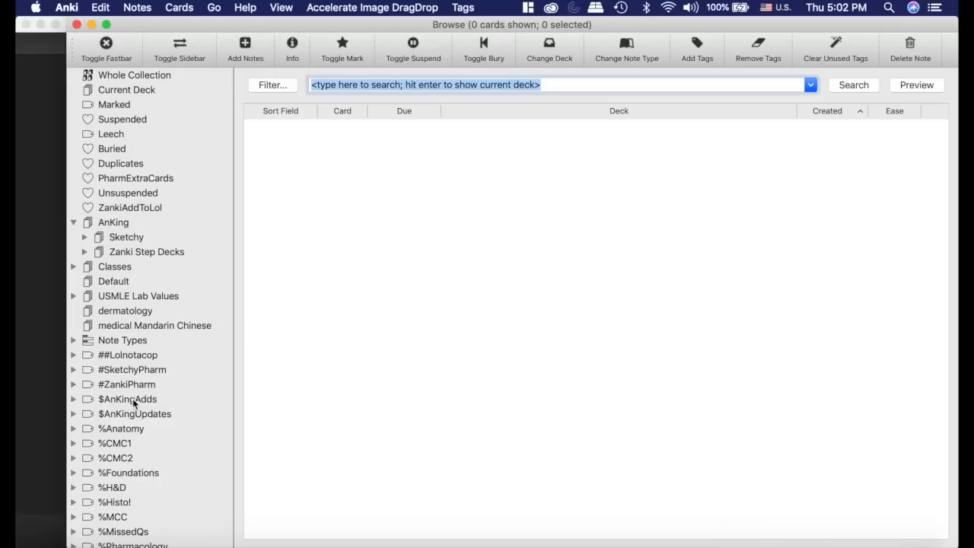
pyautogui.scroll(-3)
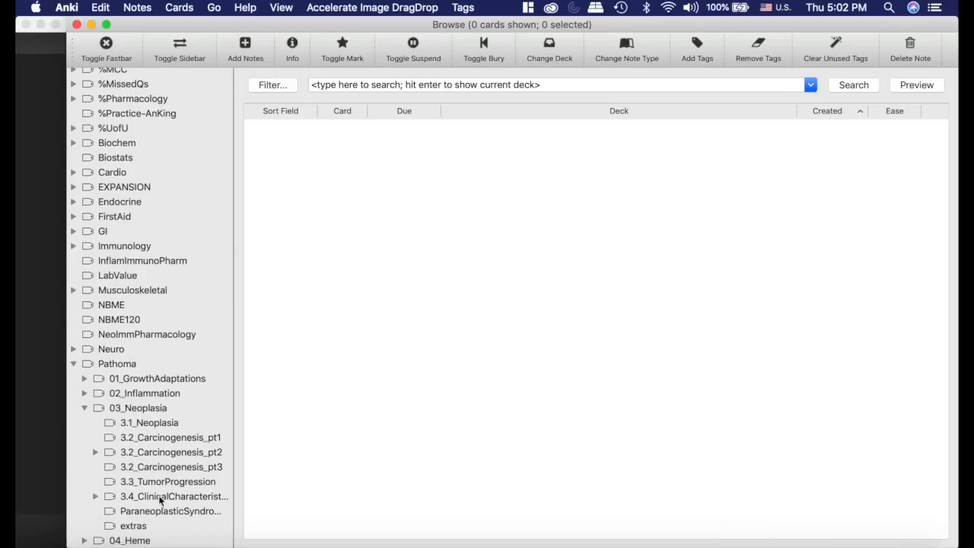
pyautogui.click(170, 510)
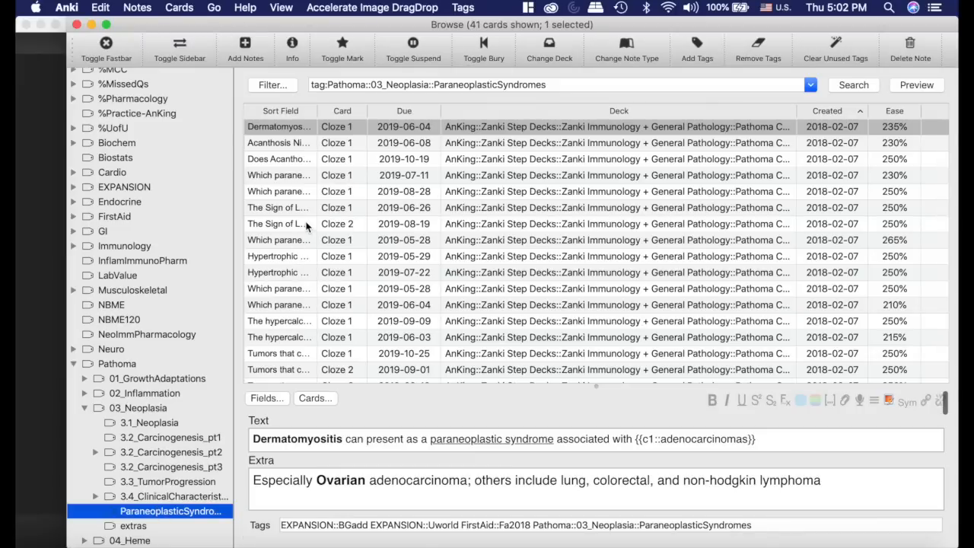
pyautogui.click(278, 223)
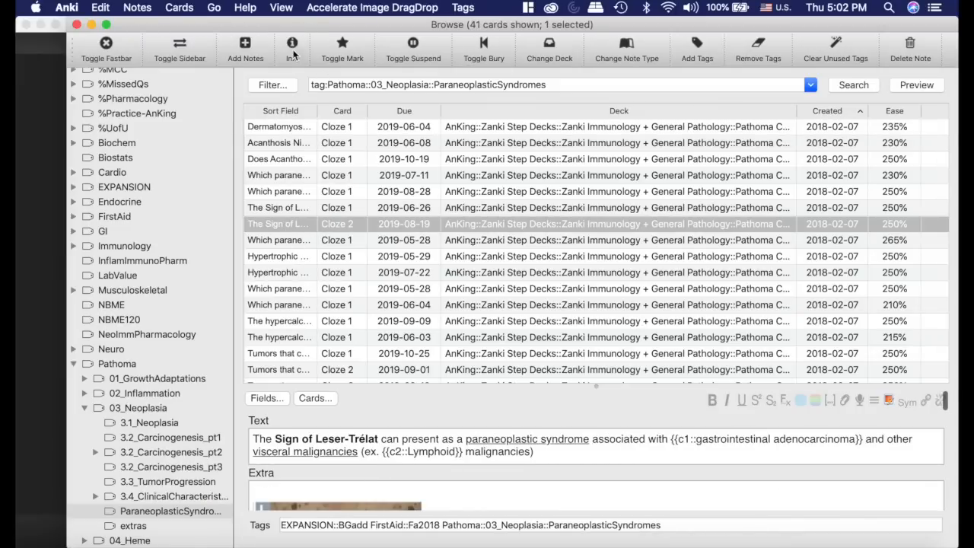
pyautogui.click(292, 43)
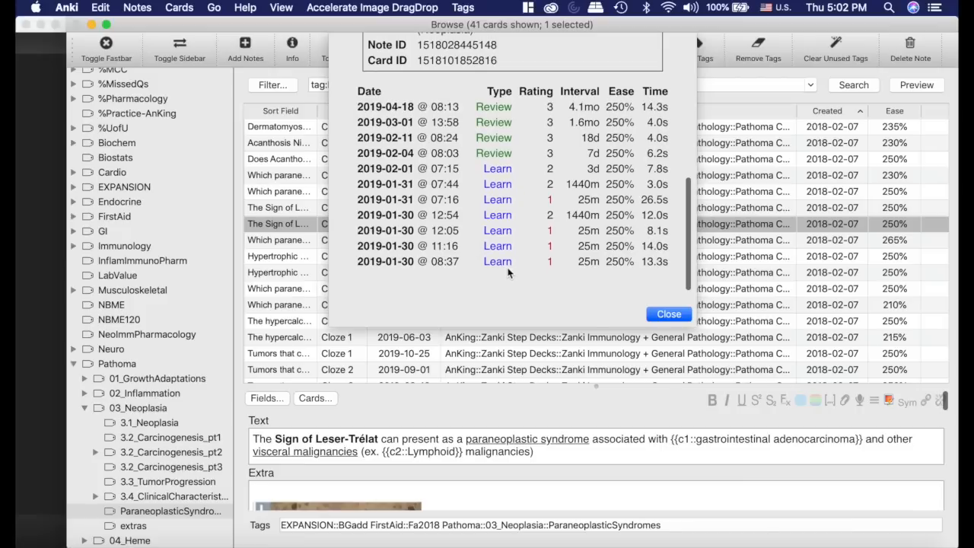
pyautogui.moveTo(554, 245)
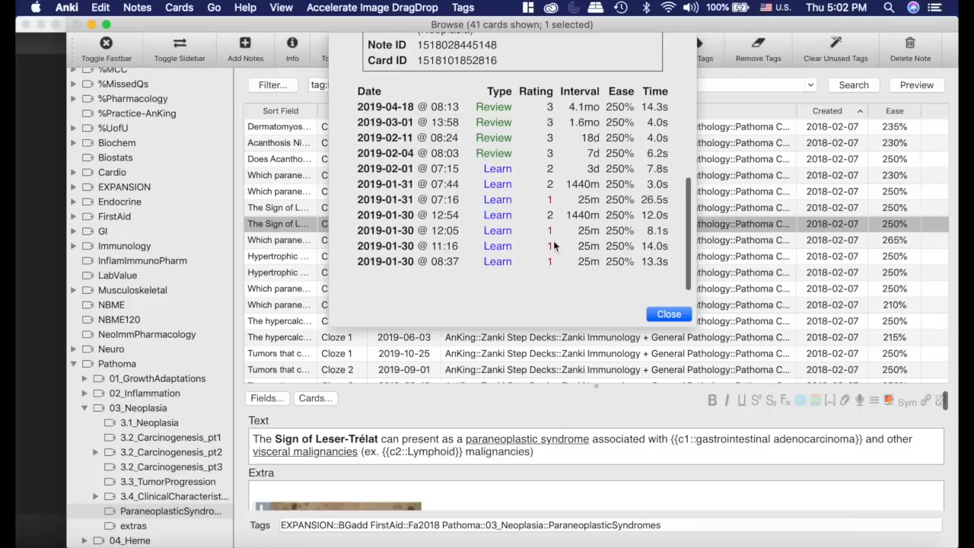
pyautogui.moveTo(622, 212)
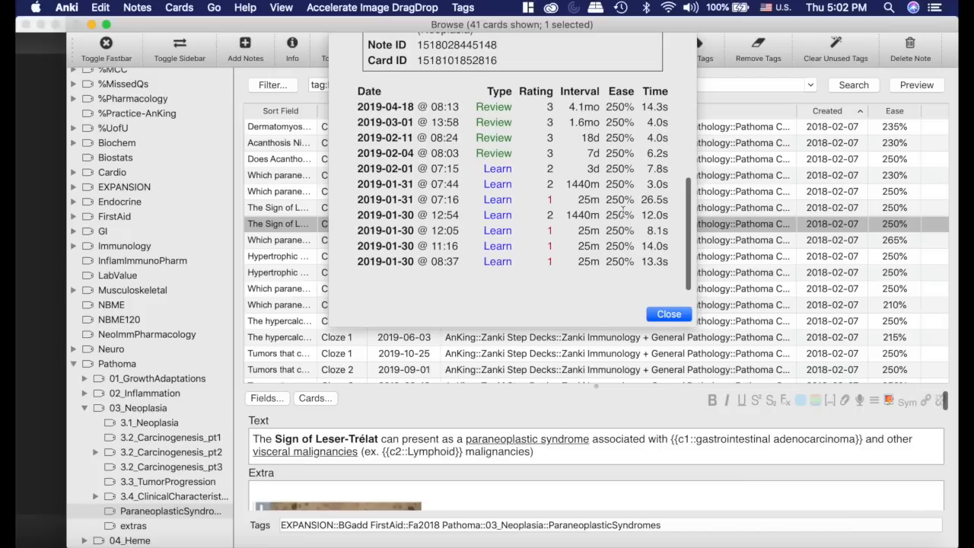
pyautogui.click(495, 200)
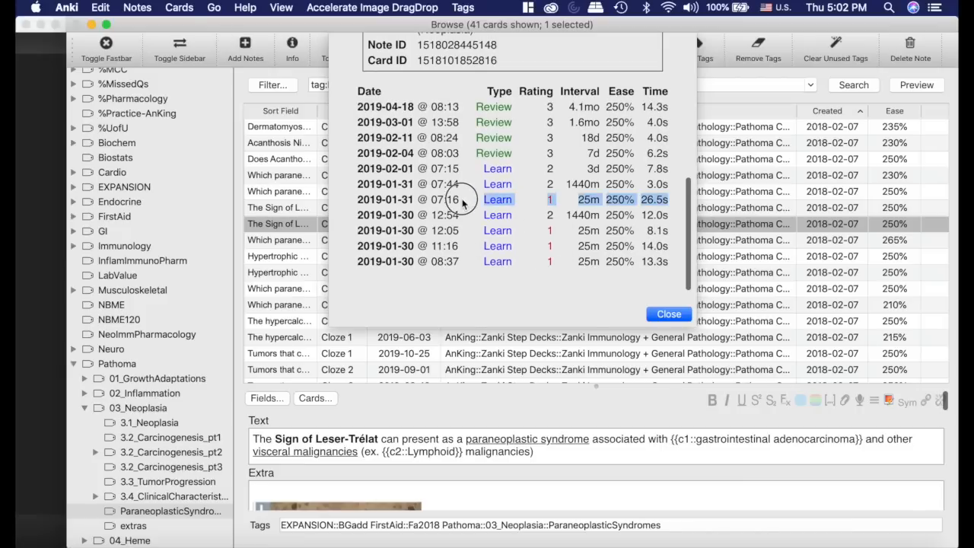
pyautogui.click(496, 200)
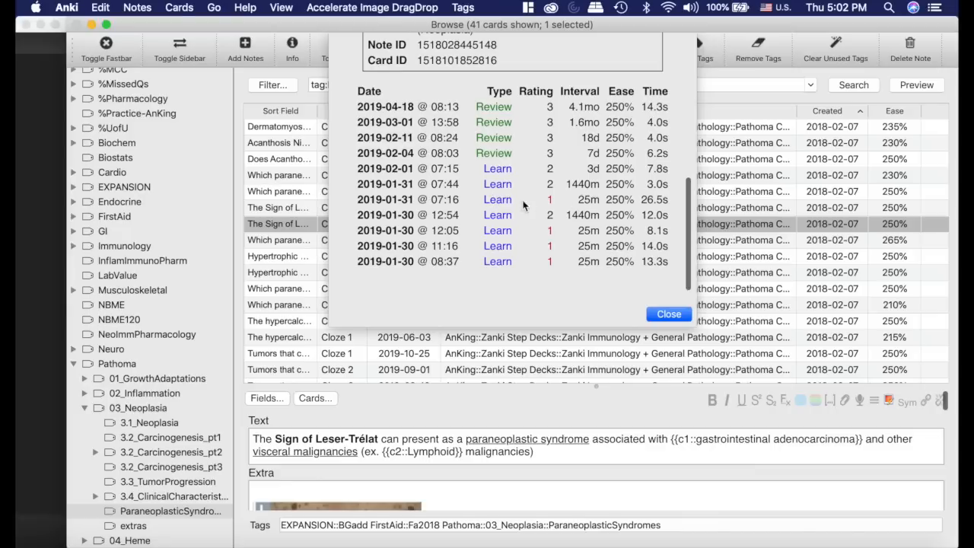
pyautogui.moveTo(636, 202)
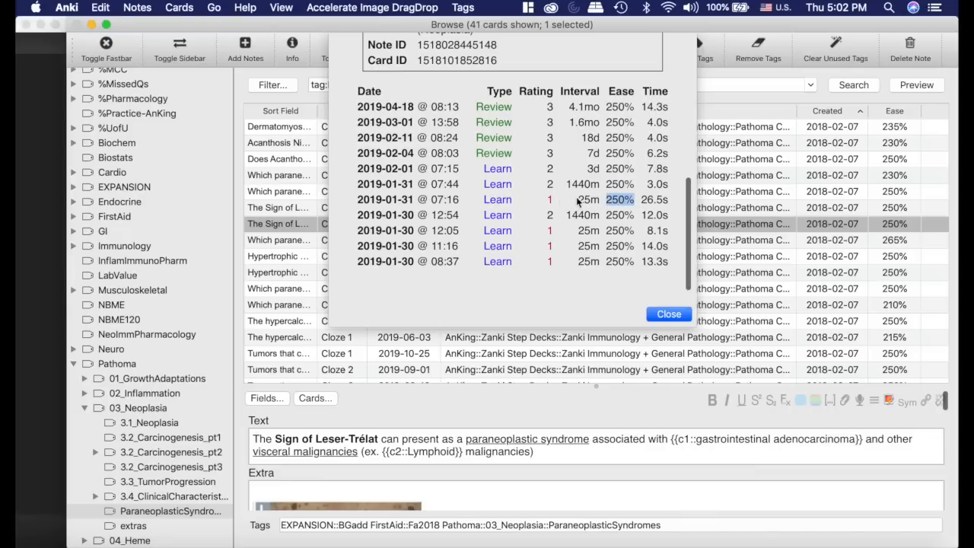
pyautogui.moveTo(567, 275)
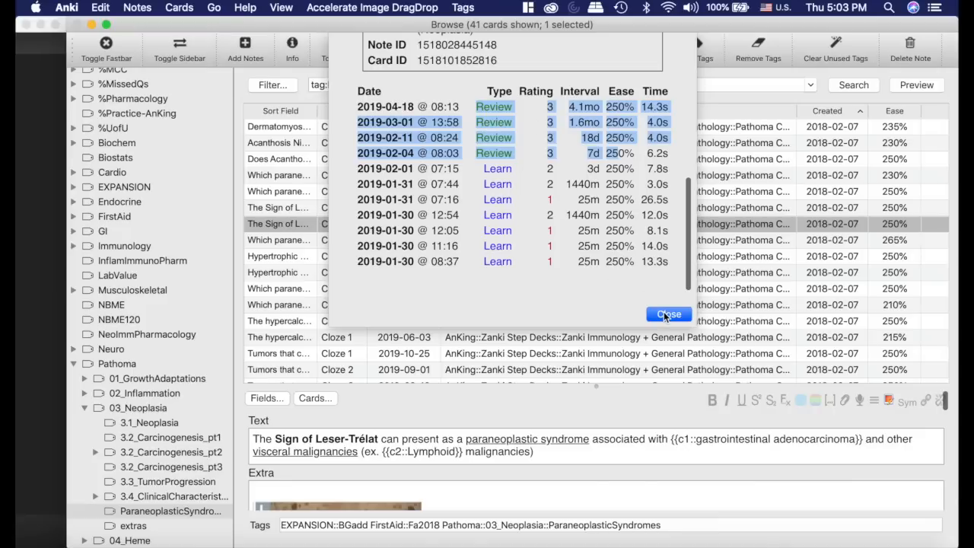
pyautogui.click(668, 314)
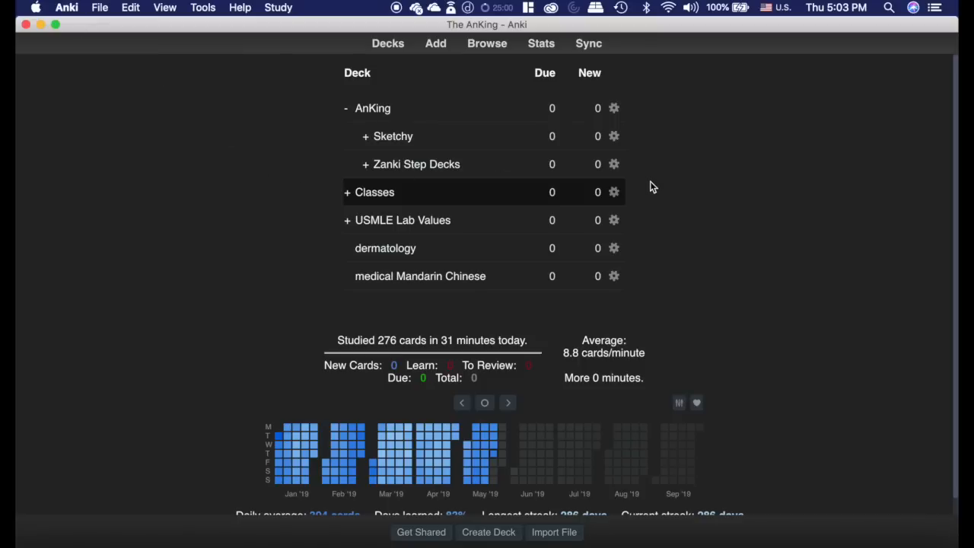
pyautogui.moveTo(373, 211)
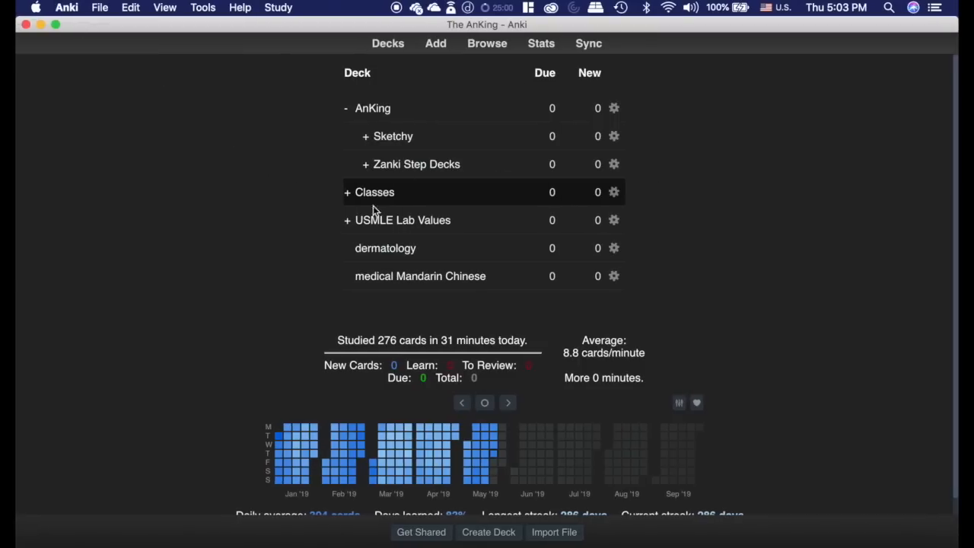
# - Add a test cloze note with text 'asdfsad' to the Classes deck
pyautogui.click(375, 192)
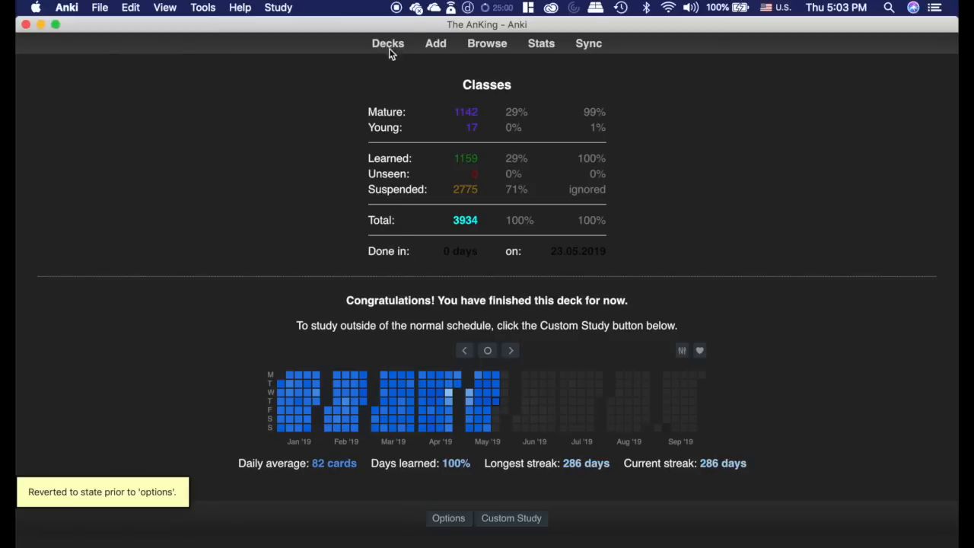
pyautogui.click(435, 44)
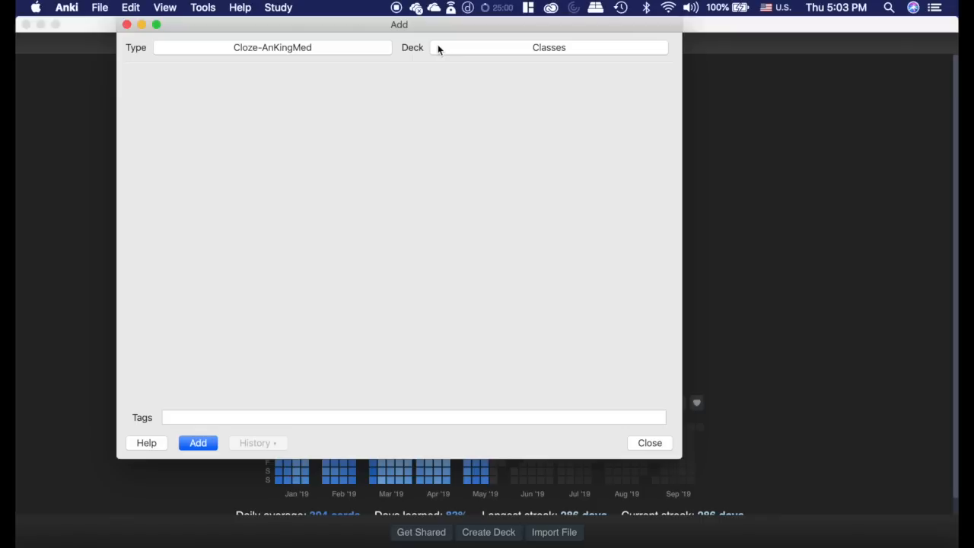
pyautogui.write('asdfsad')
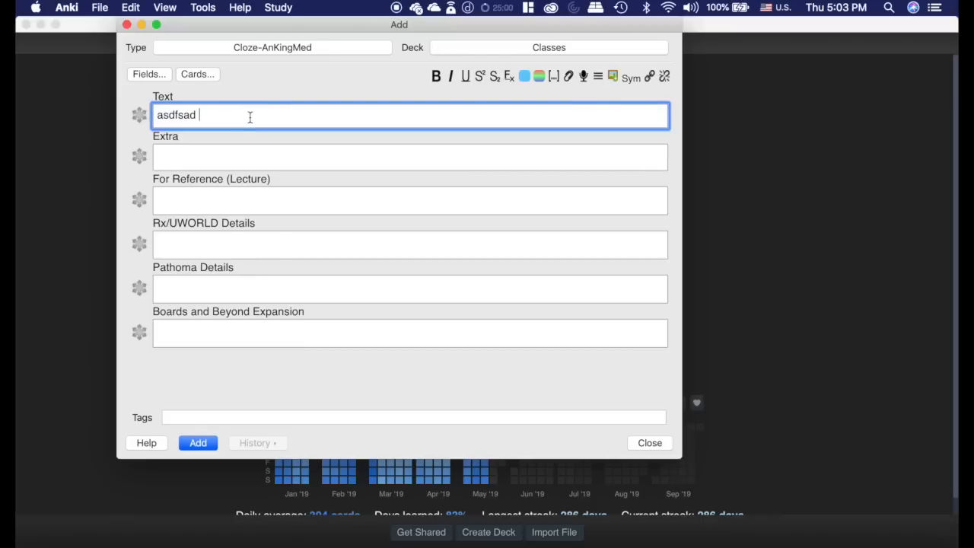
pyautogui.click(197, 442)
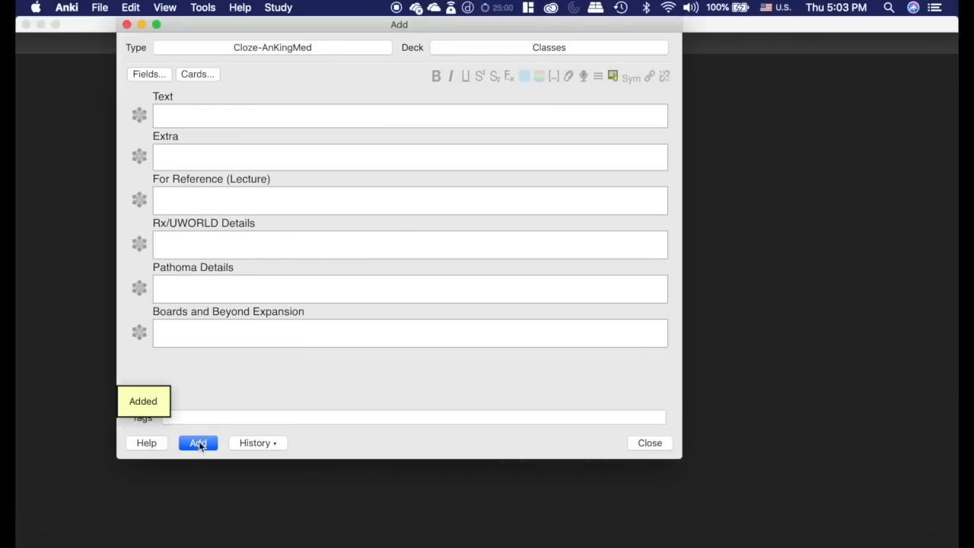
pyautogui.click(649, 442)
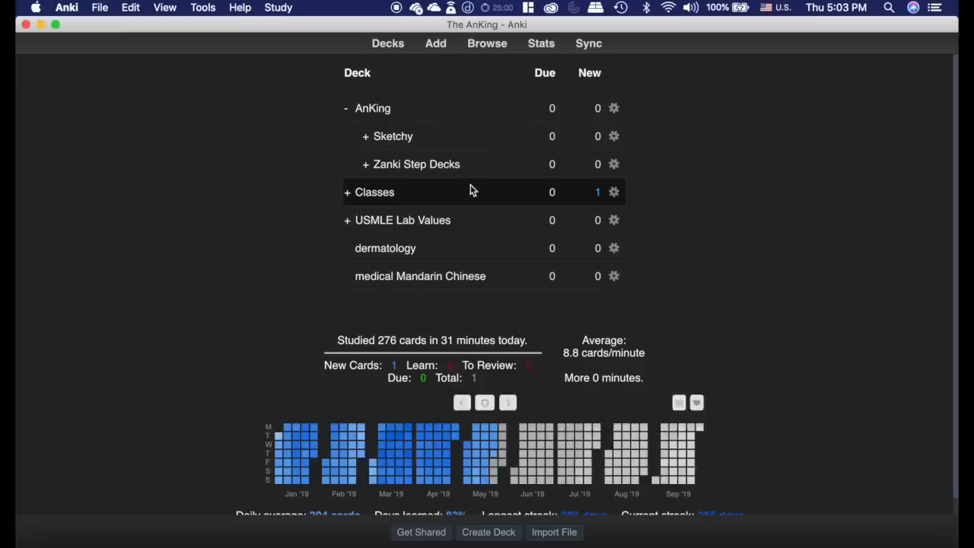
# - Start studying the Classes deck and reveal the test card's answer
pyautogui.click(374, 192)
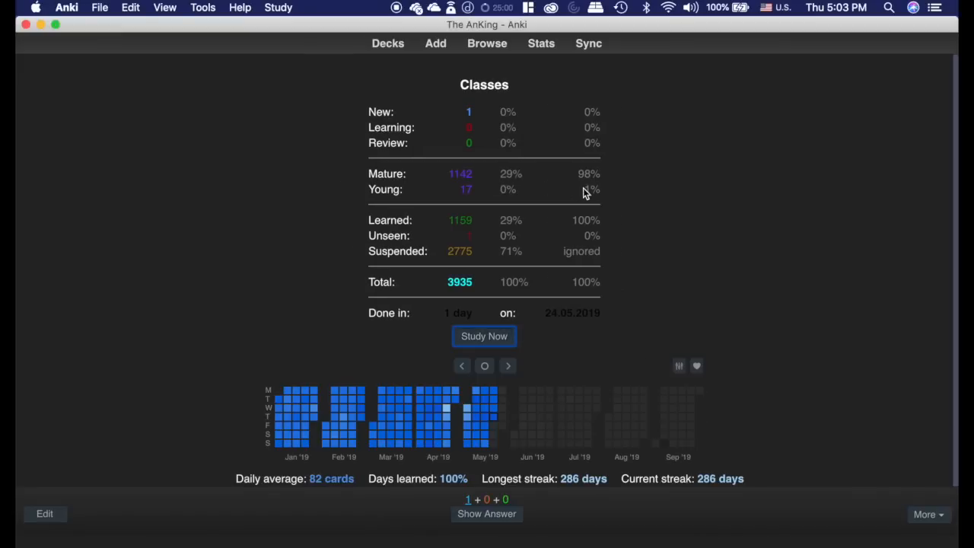
pyautogui.click(484, 335)
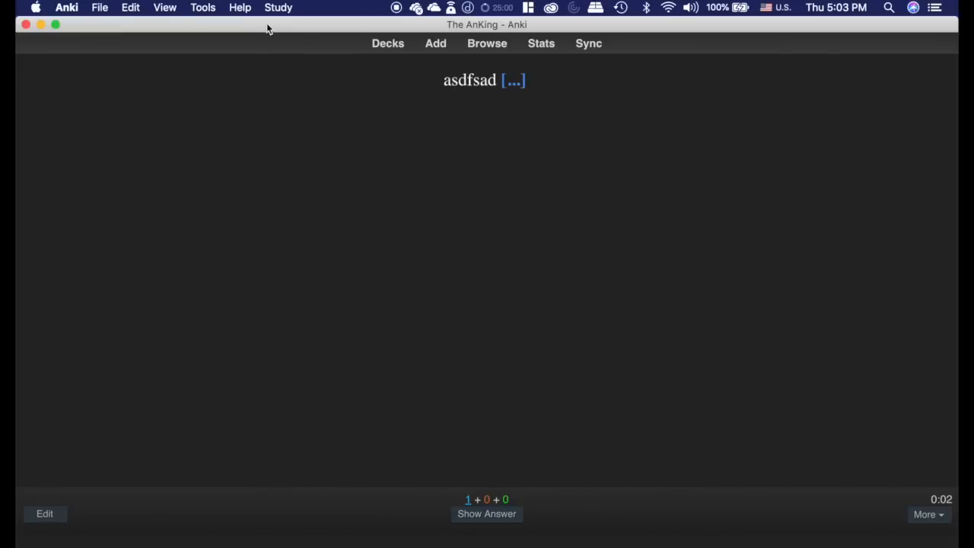
pyautogui.click(486, 514)
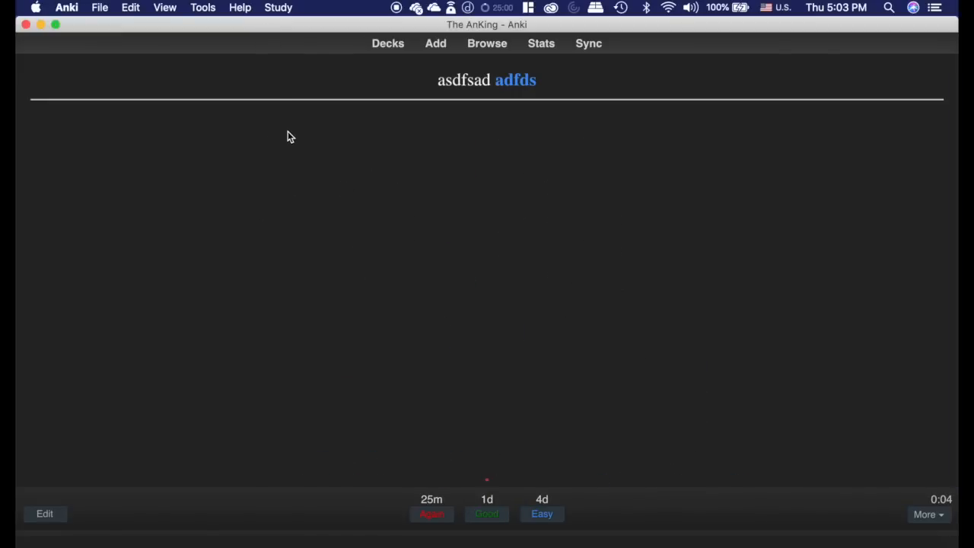
# - Set the test card's ease factor to 250 via ReMemorize, then switch windows
pyautogui.click(279, 7)
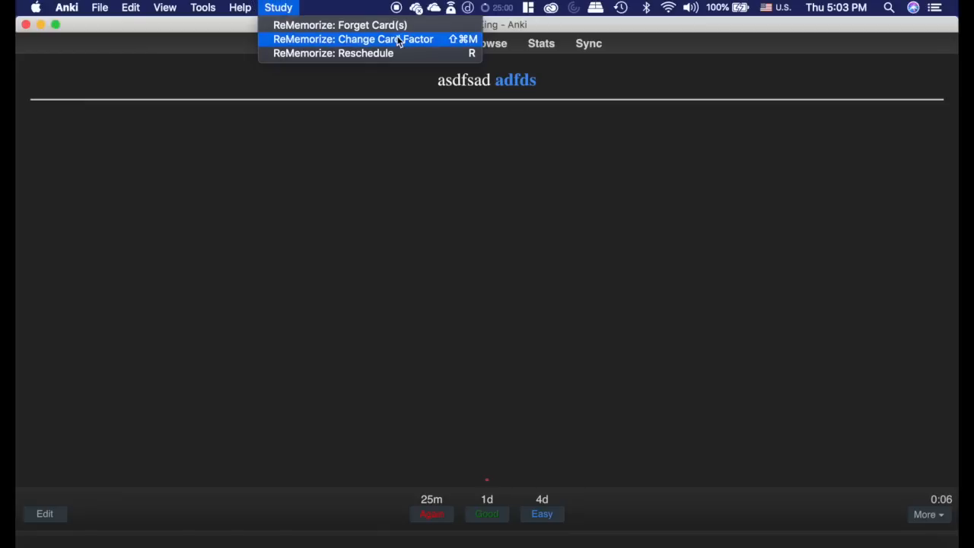
pyautogui.moveTo(365, 38)
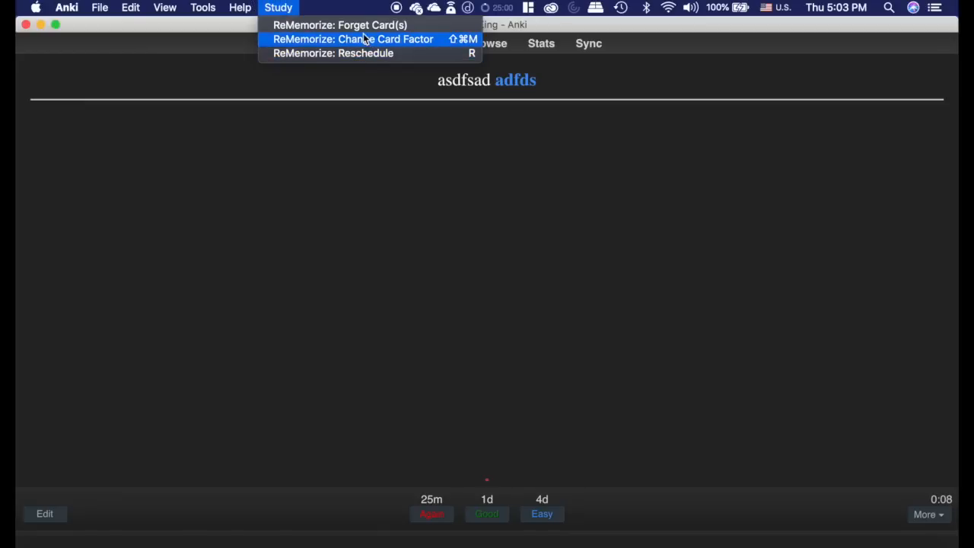
pyautogui.click(352, 38)
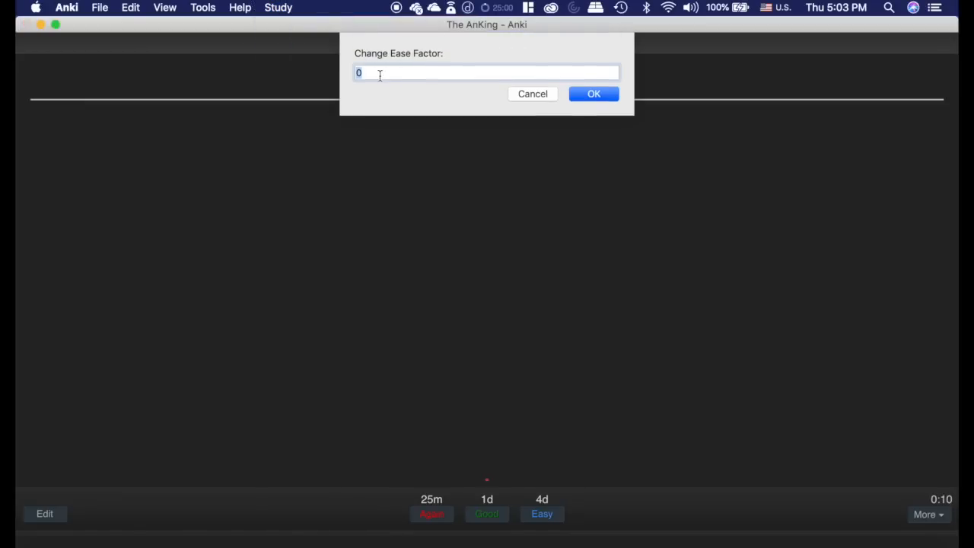
pyautogui.write('250')
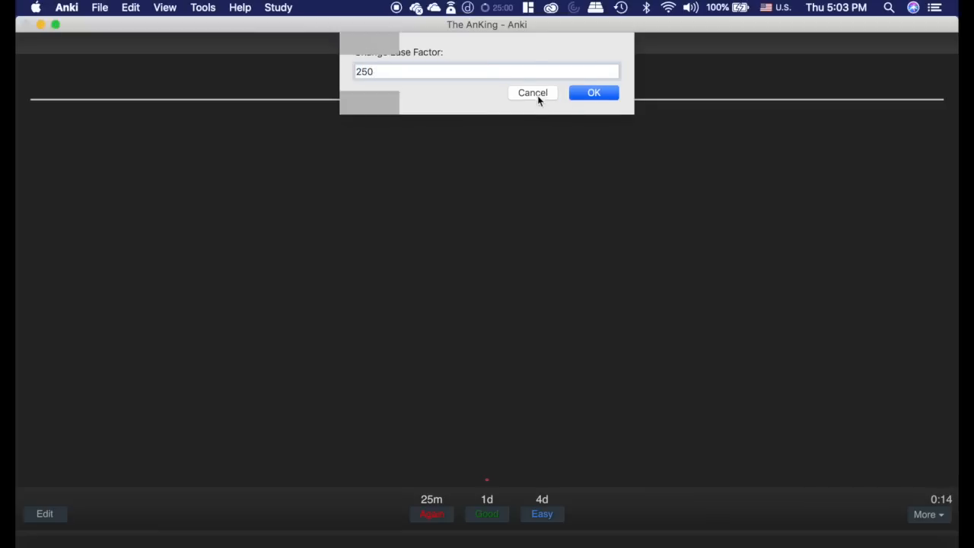
pyautogui.click(593, 92)
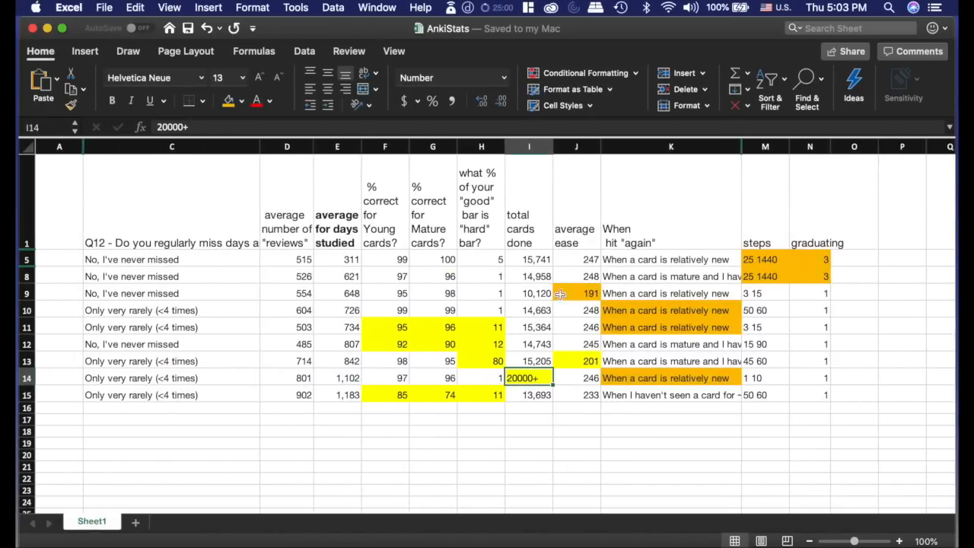
pyautogui.click(576, 293)
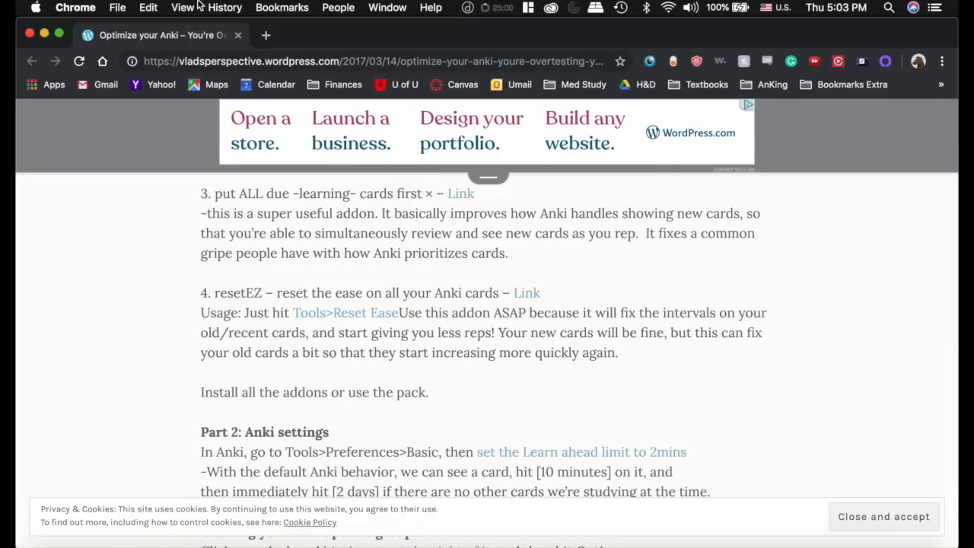
pyautogui.moveTo(879, 344)
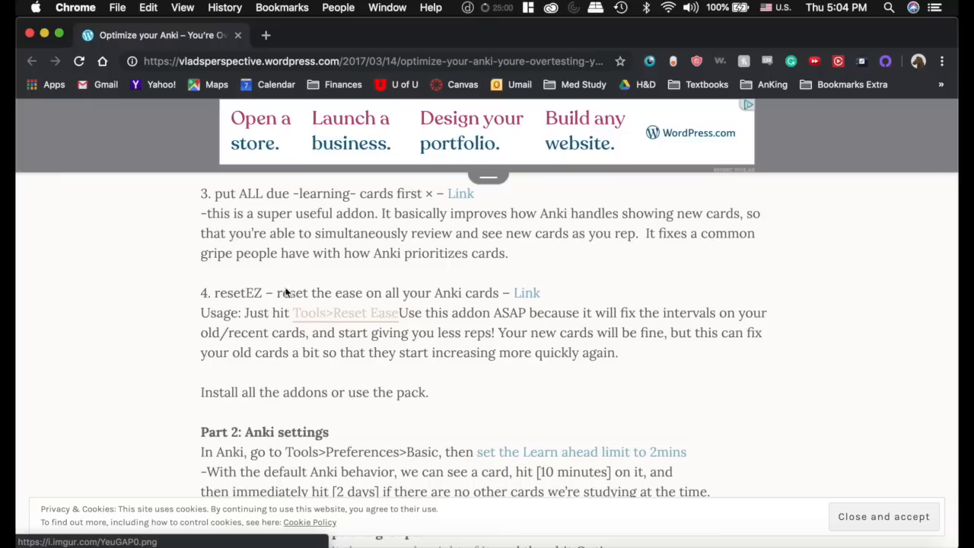
pyautogui.moveTo(314, 325)
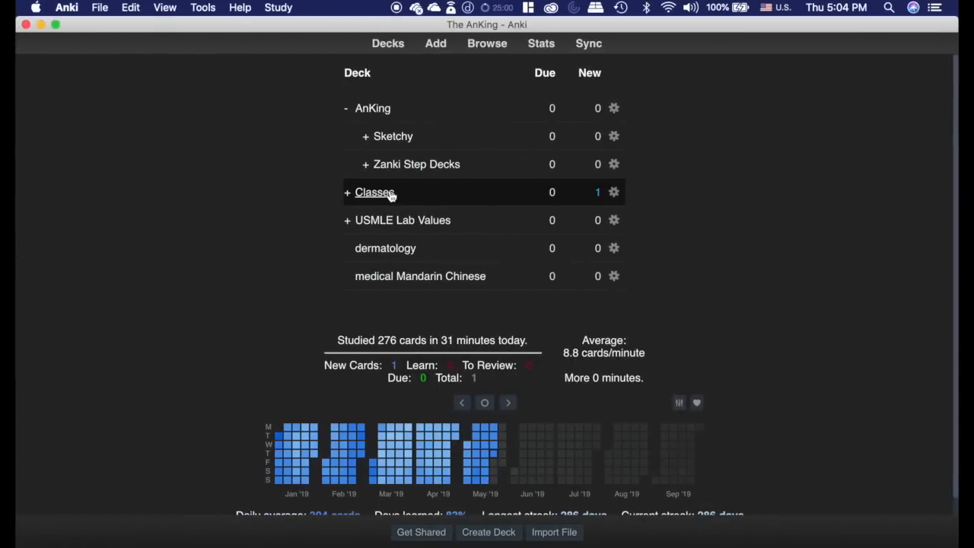
# - Open the Classes deck overview and start a study session on the test card
pyautogui.click(374, 192)
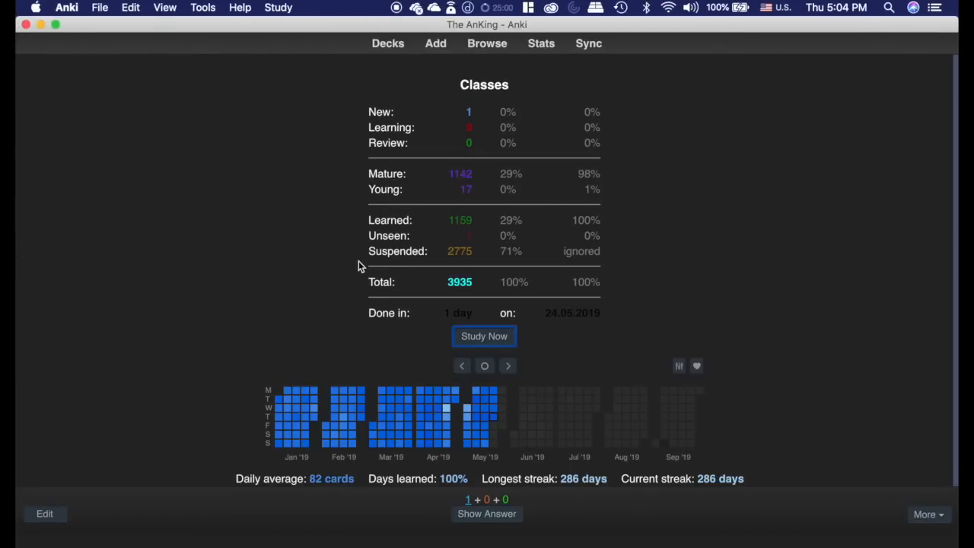
pyautogui.click(483, 335)
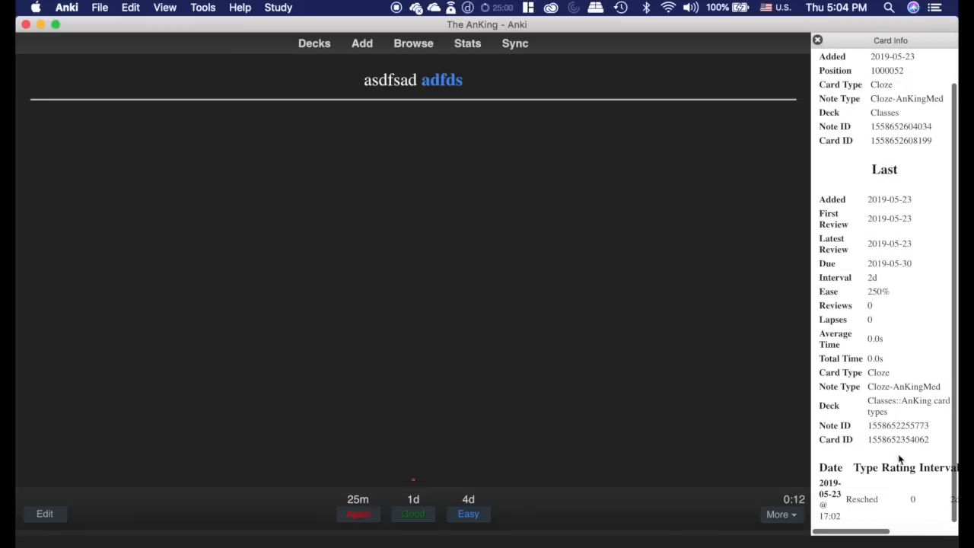
pyautogui.moveTo(877, 488)
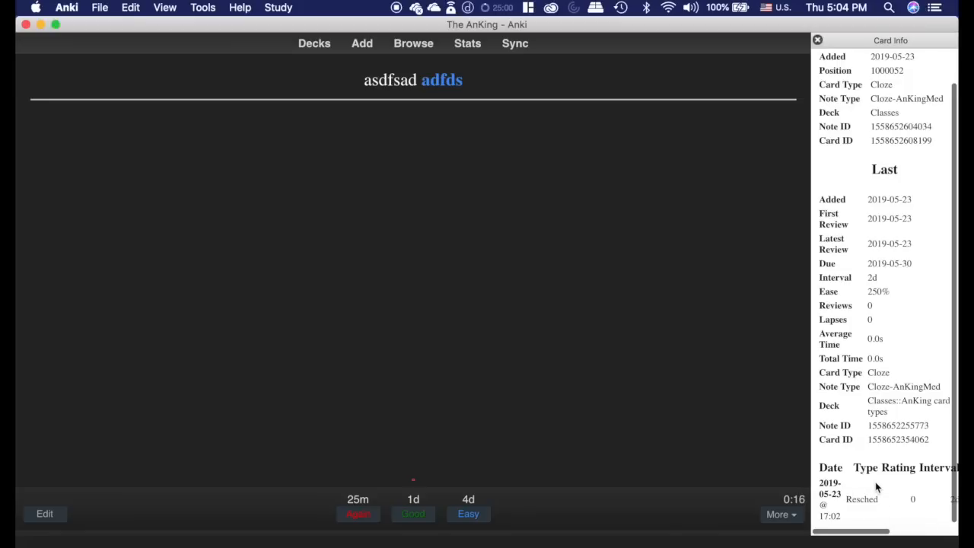
# - Close the test card's info sidebar and go back to the deck list
pyautogui.click(818, 40)
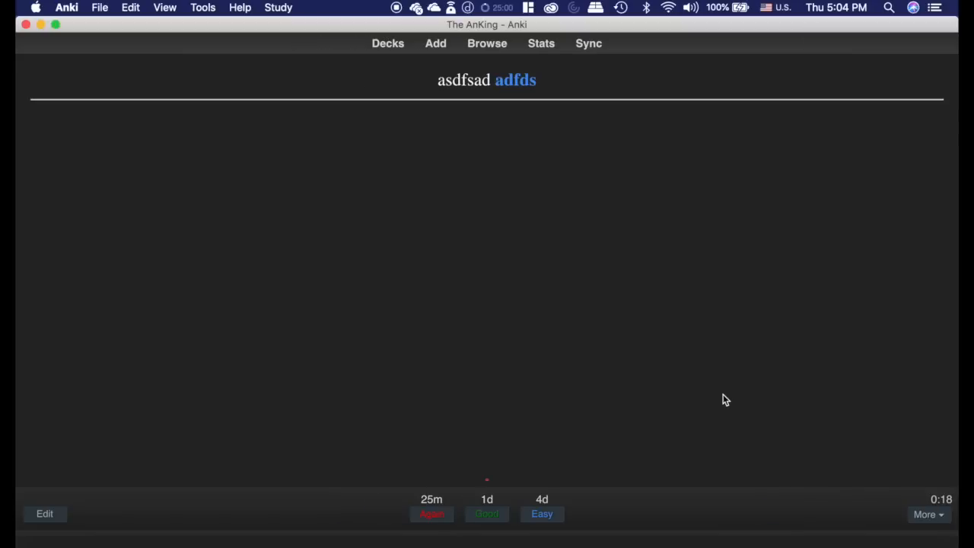
pyautogui.click(387, 42)
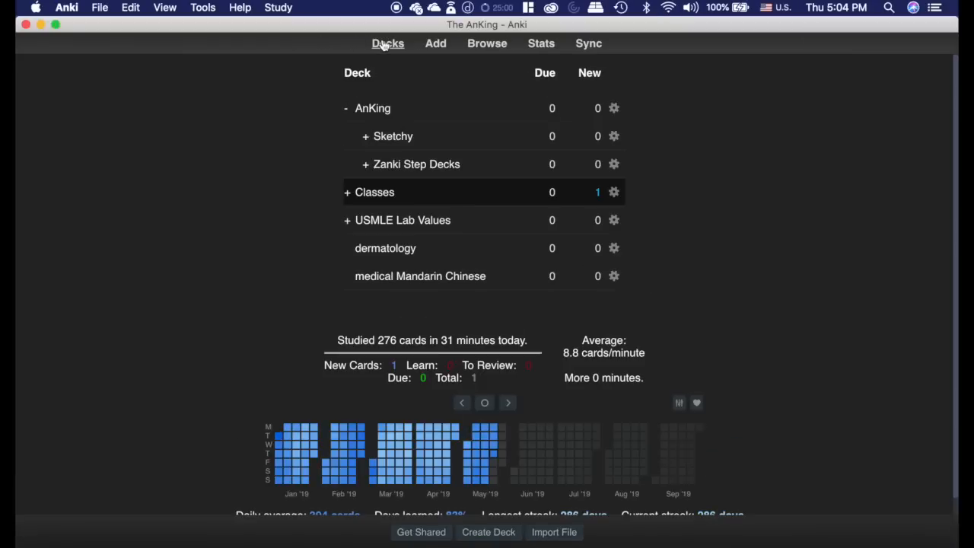